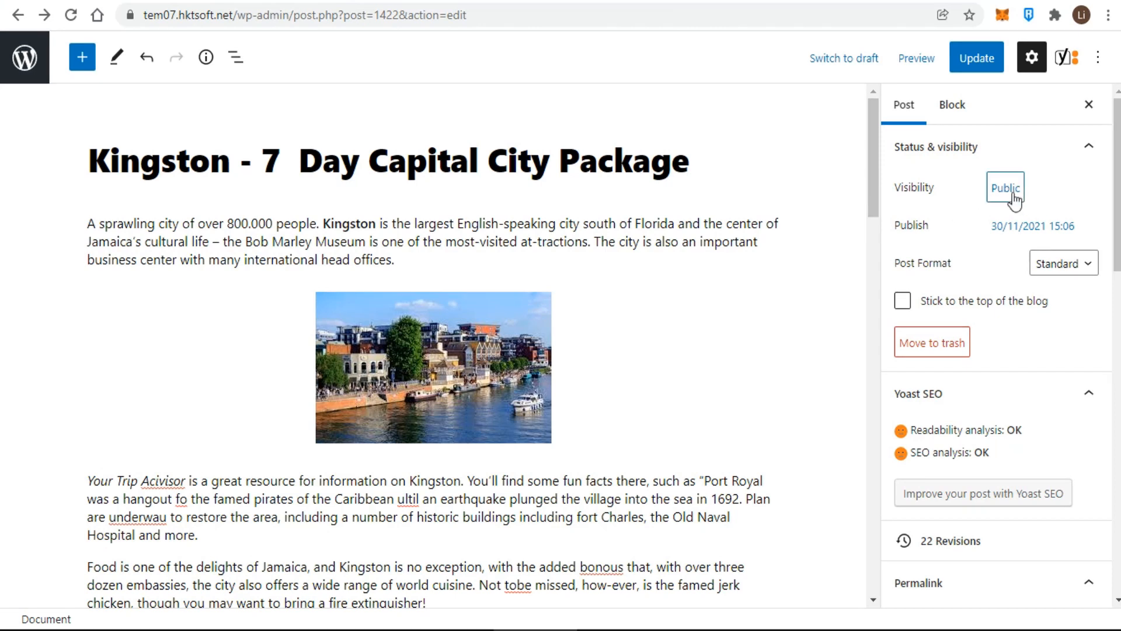
Set the post visibility to Private after trying Password Protected, confirm and update.
left_click(1004, 187)
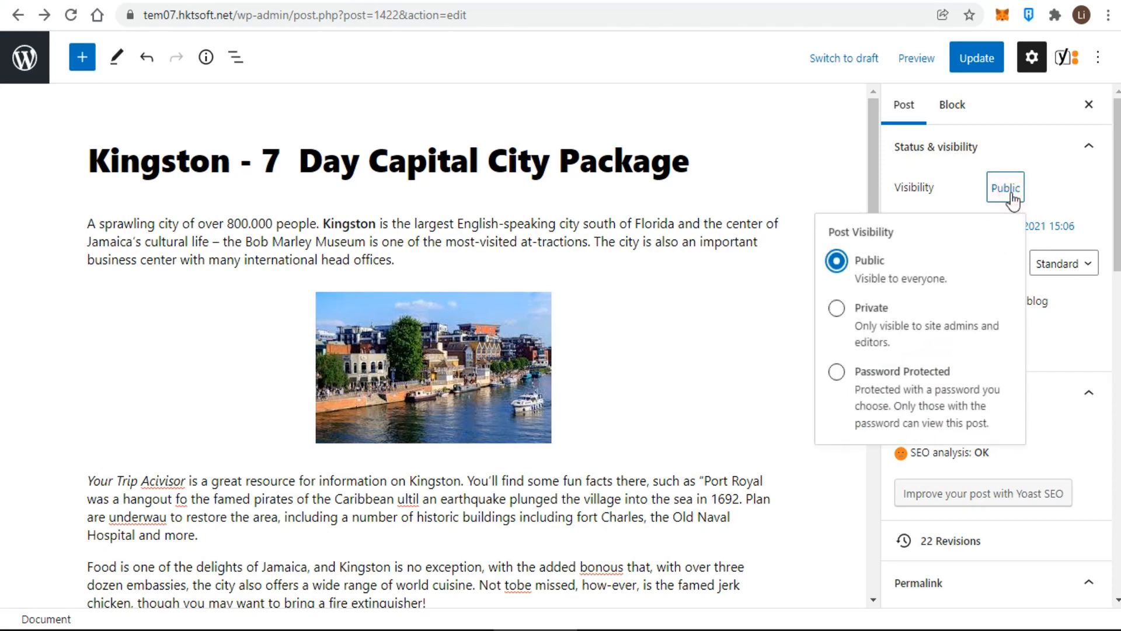
left_click(1004, 188)
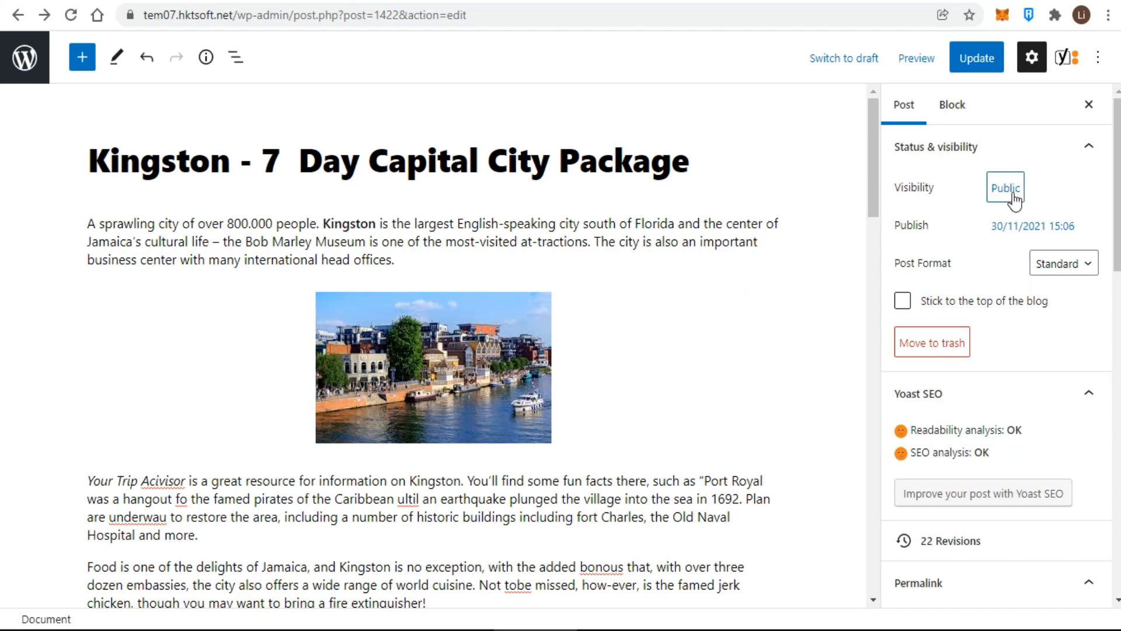
left_click(1004, 186)
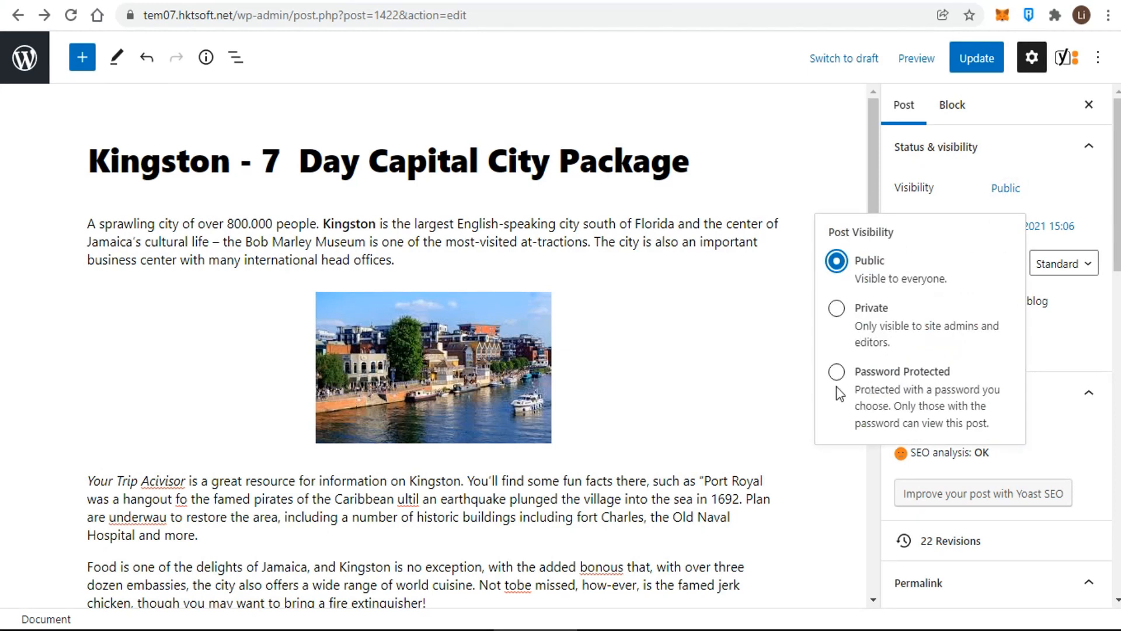
left_click(835, 371)
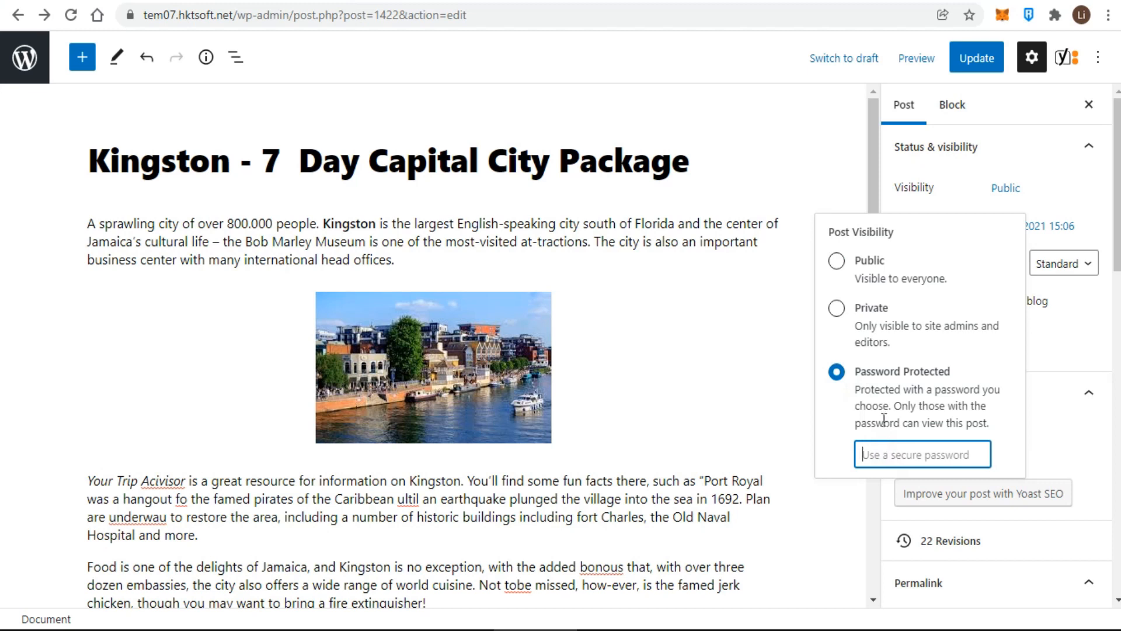
left_click(835, 307)
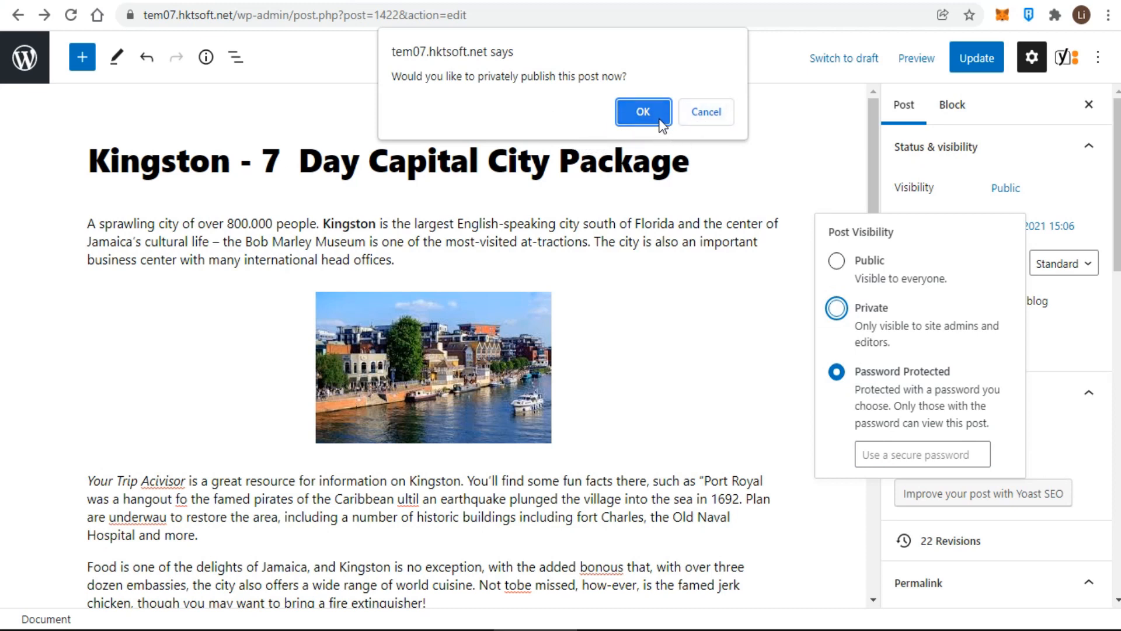
left_click(641, 113)
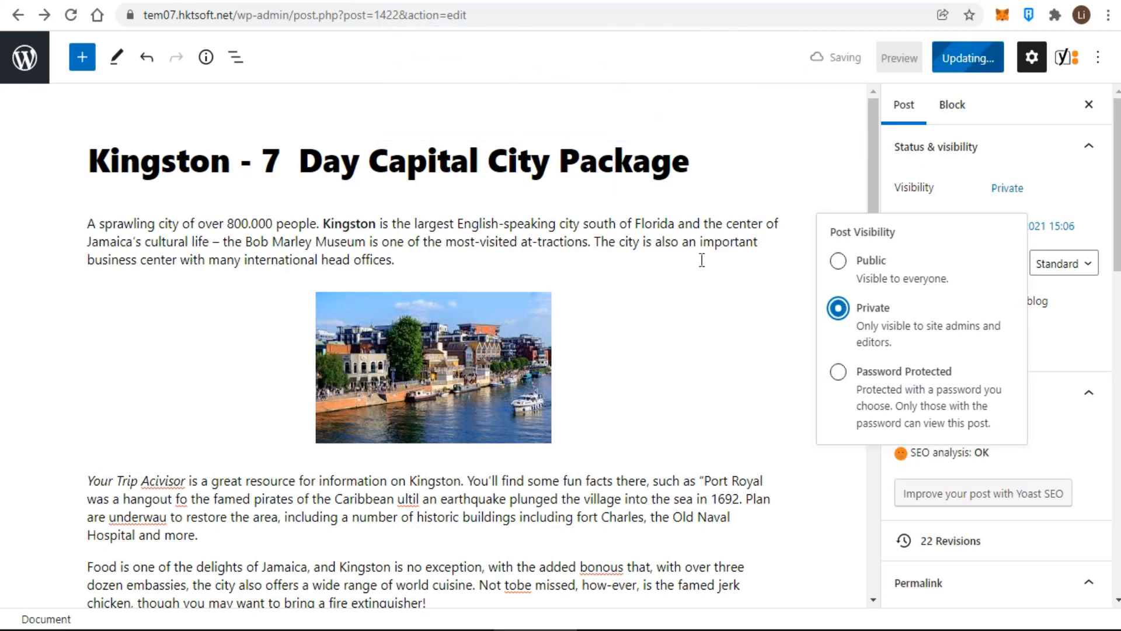
left_click(967, 57)
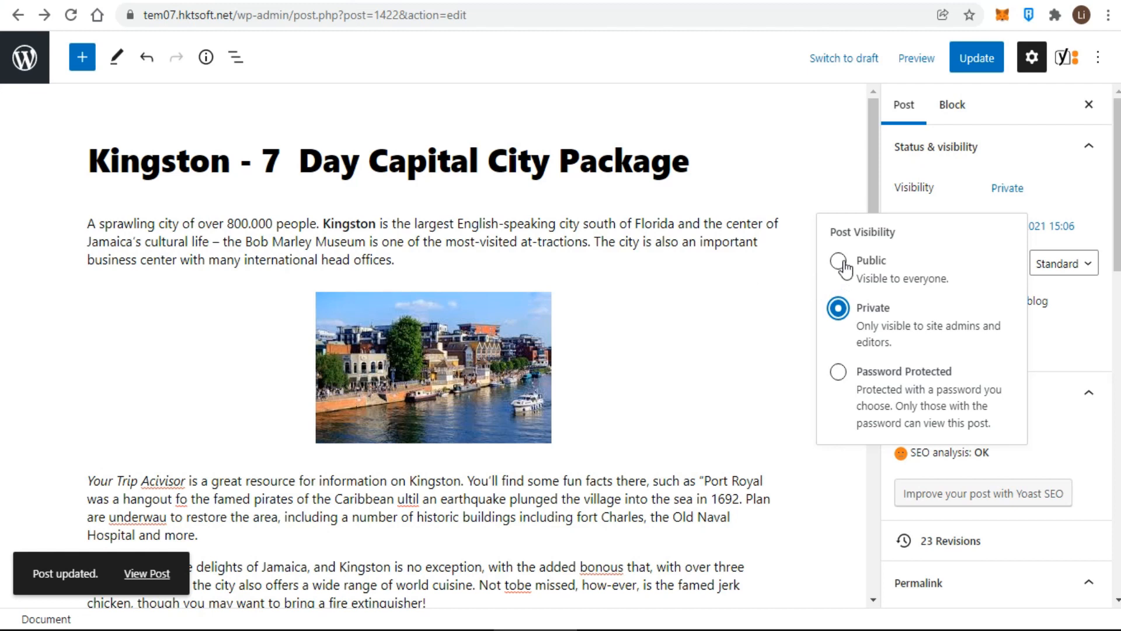
Switch the post visibility back to Public.
left_click(834, 260)
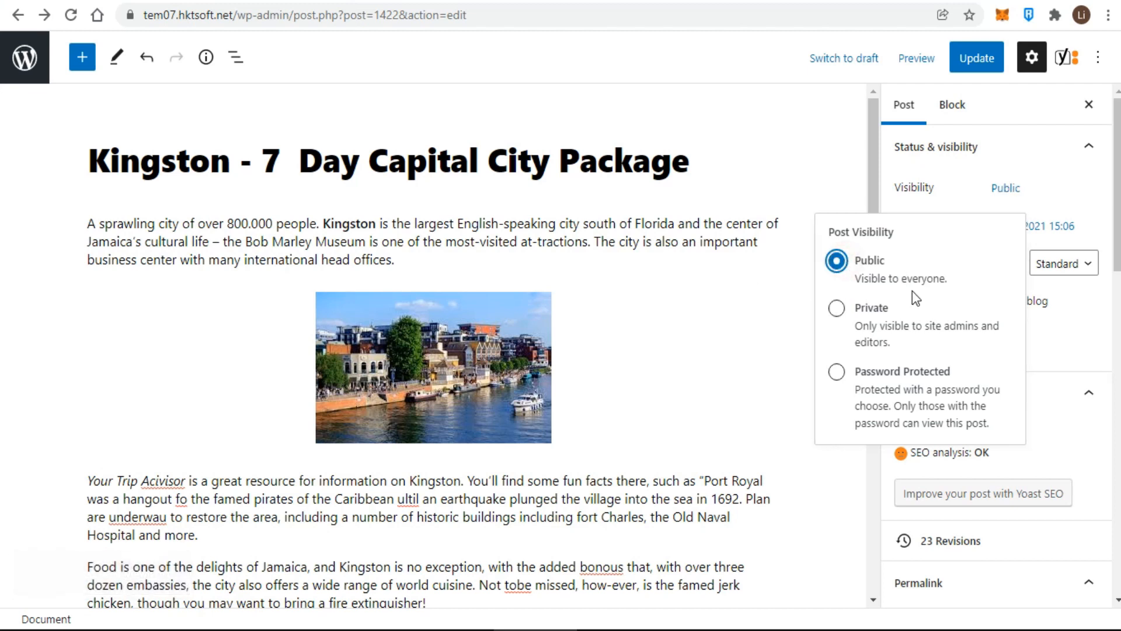
mouse_move(918, 297)
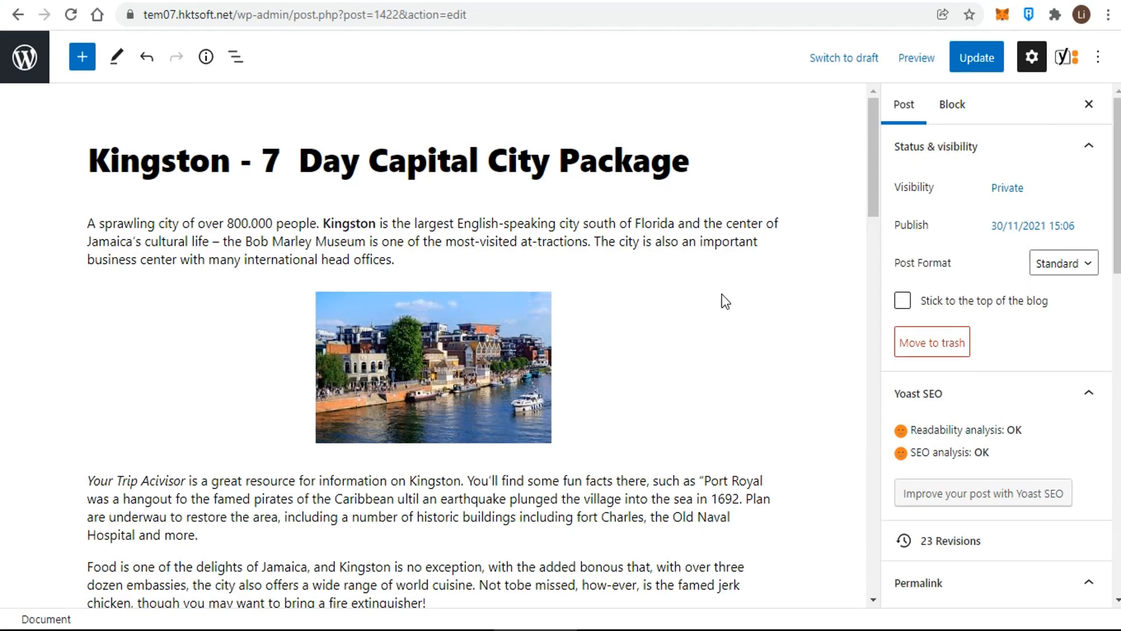
mouse_move(725, 305)
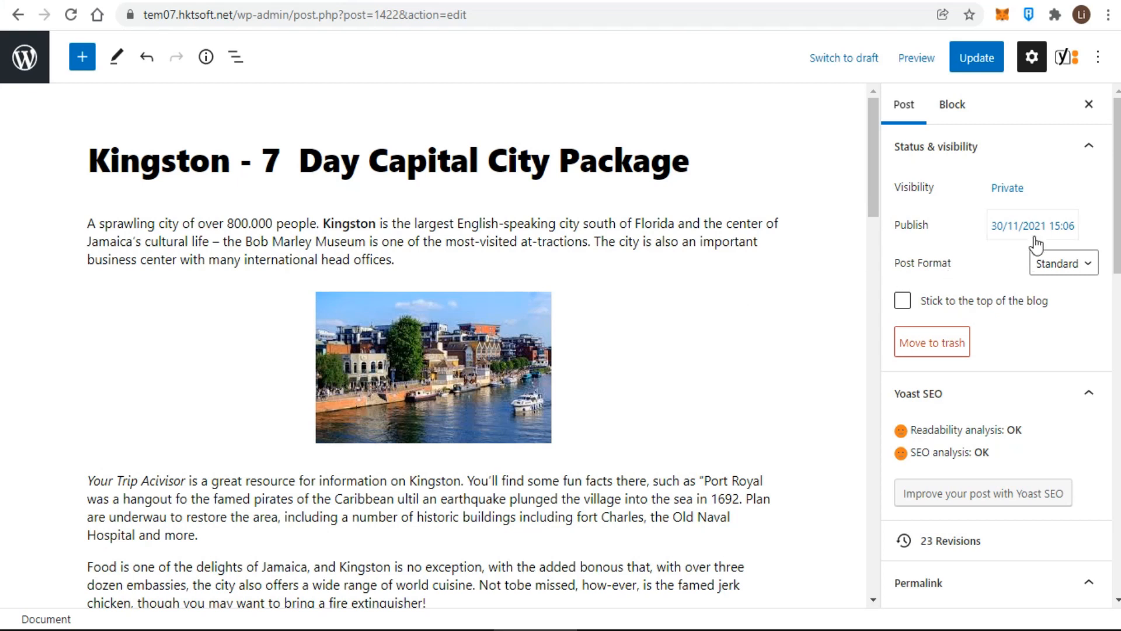
Set the publish date to 15 October 2021 via the date calendar.
left_click(1032, 224)
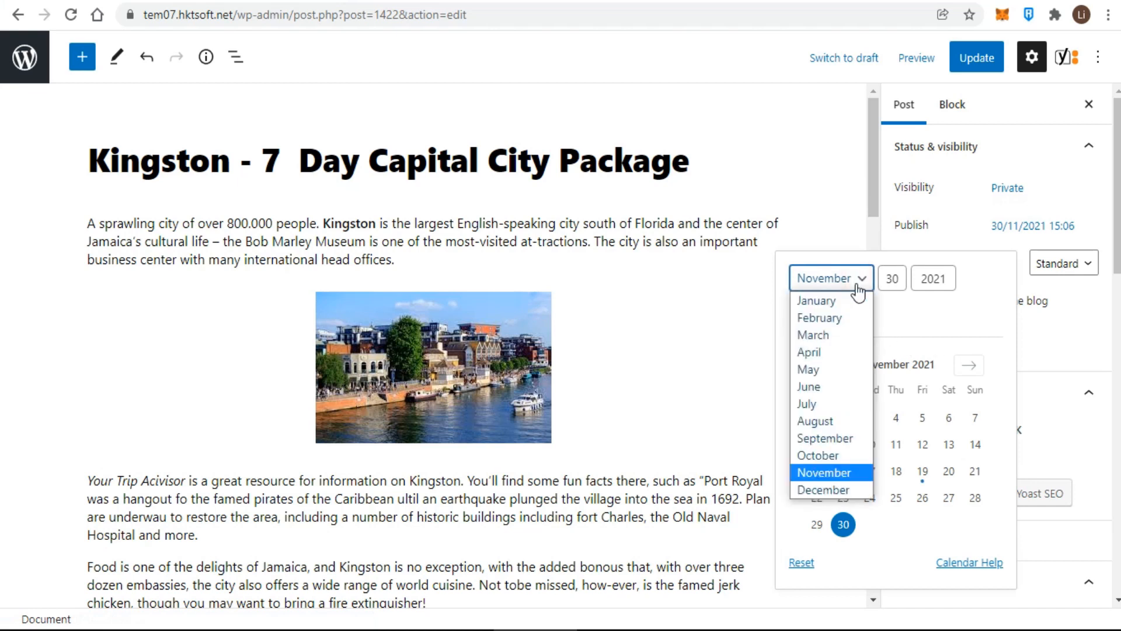
left_click(817, 454)
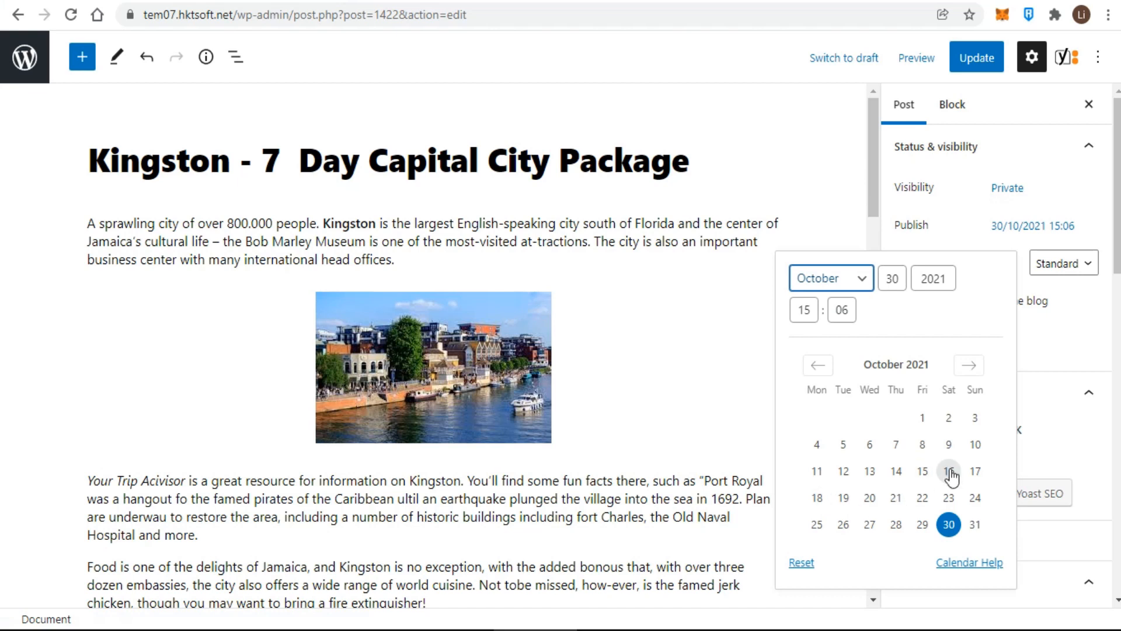
left_click(922, 470)
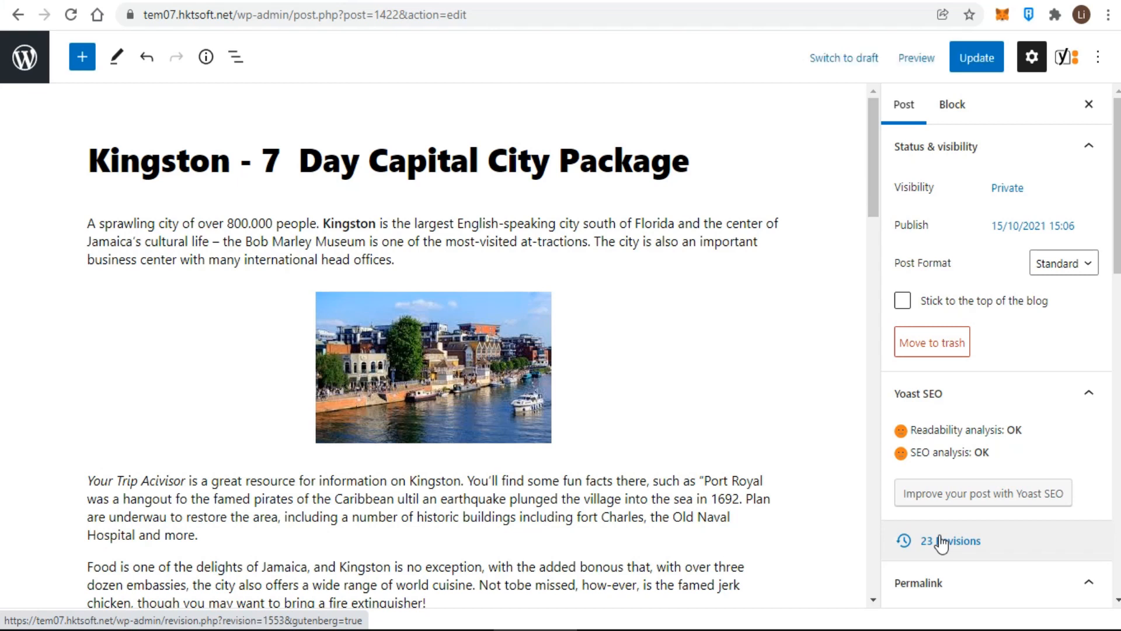
Leave the editor for the post's revision comparison and scroll through the differences.
left_click(949, 540)
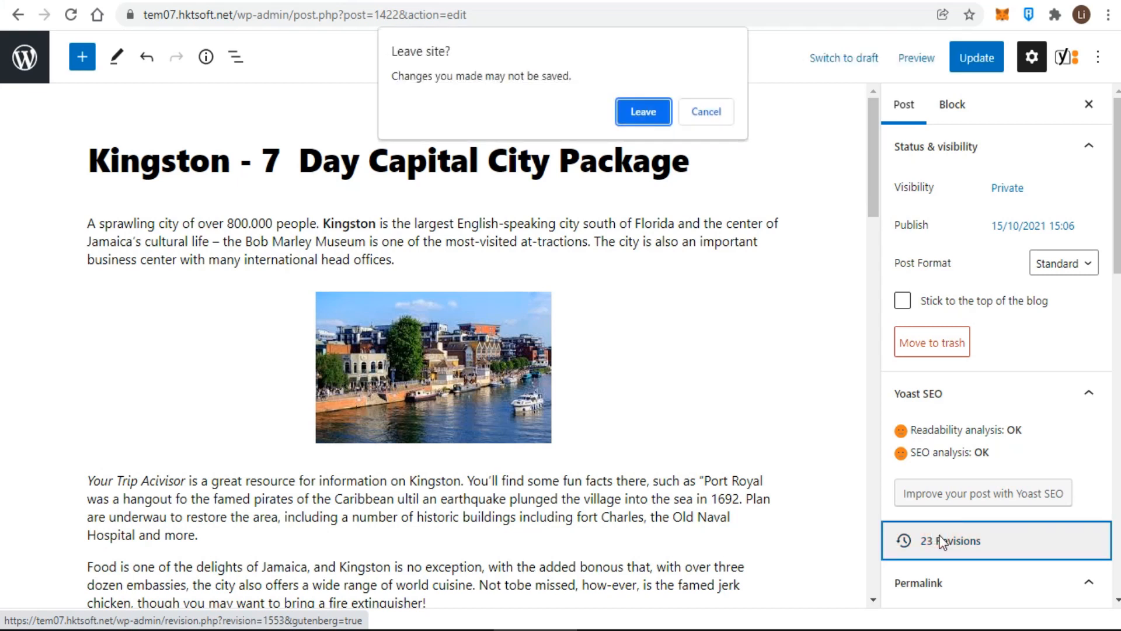
left_click(642, 112)
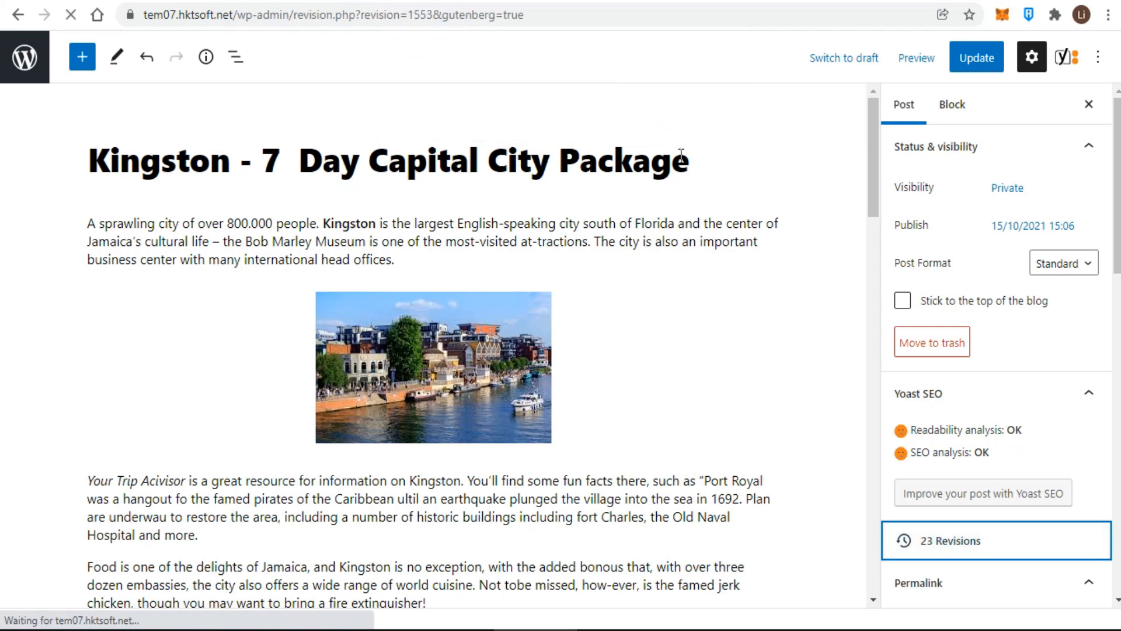
mouse_move(681, 160)
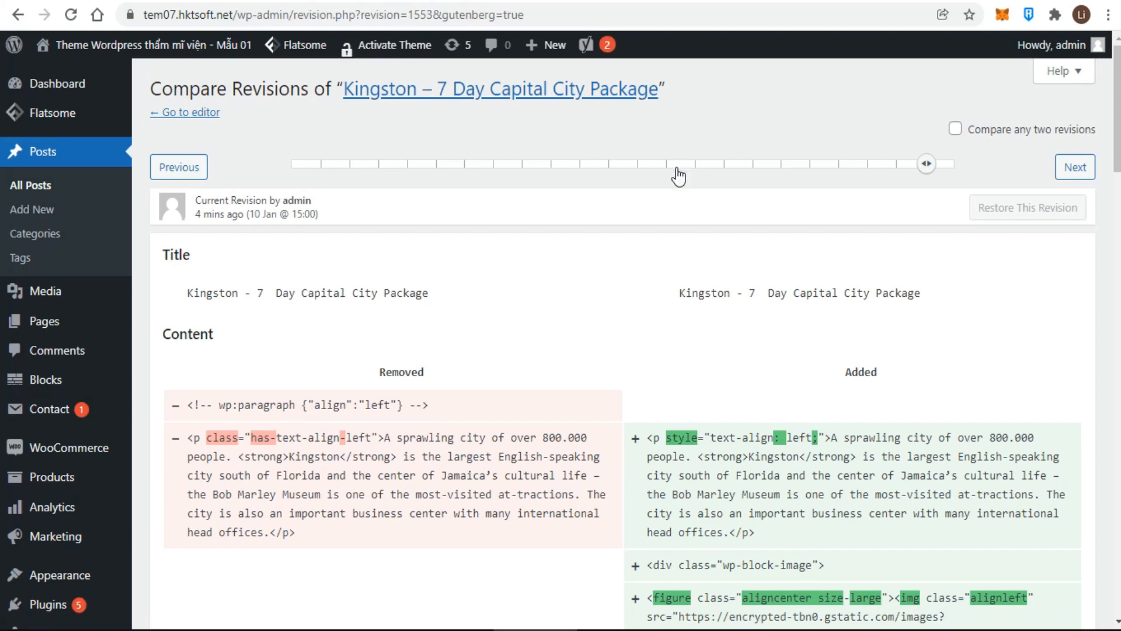
scroll("down", 3)
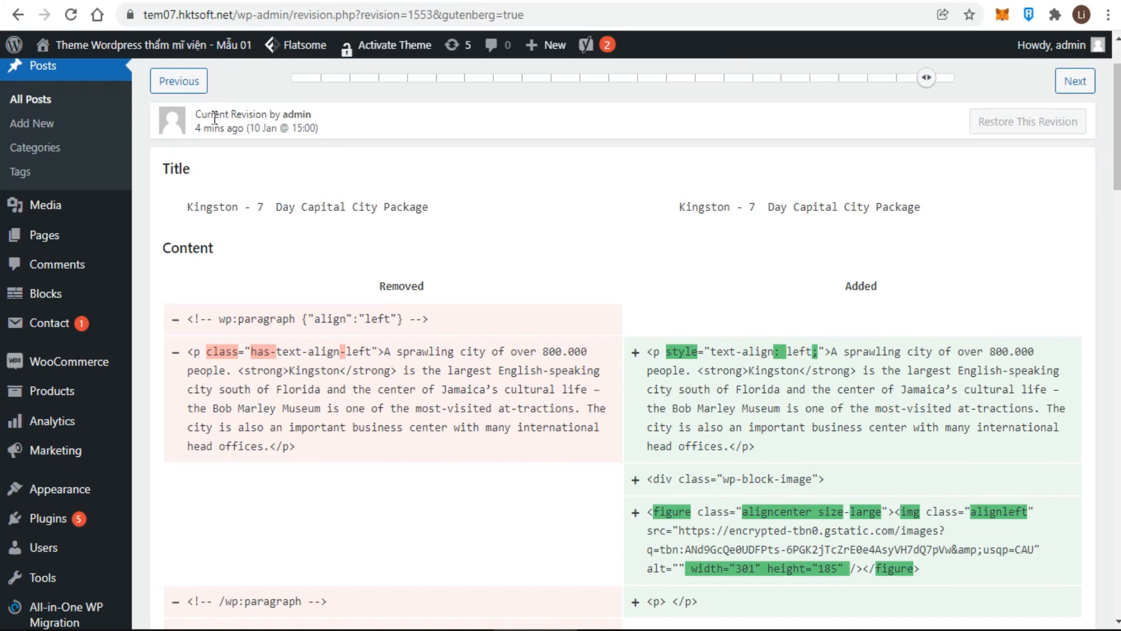
mouse_move(299, 128)
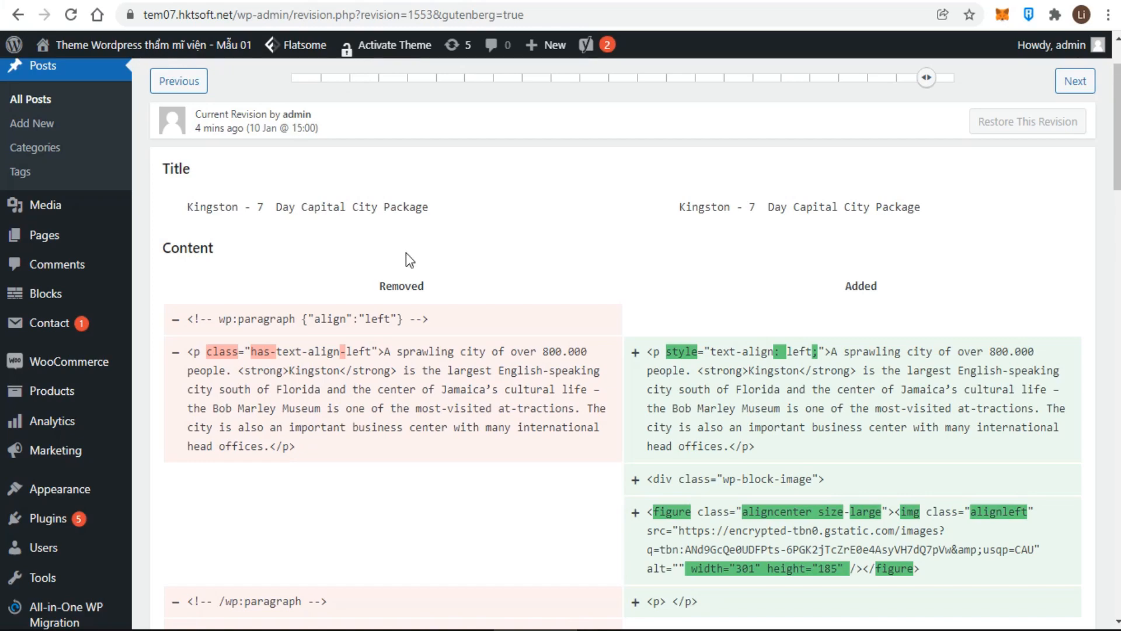
scroll("down", 3)
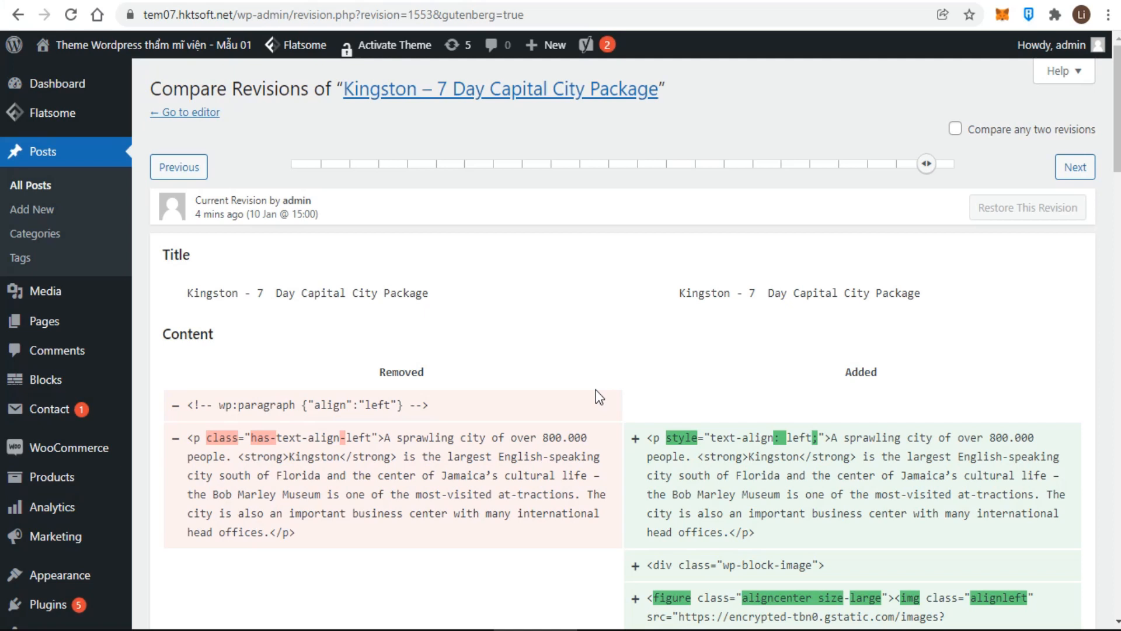
mouse_move(585, 396)
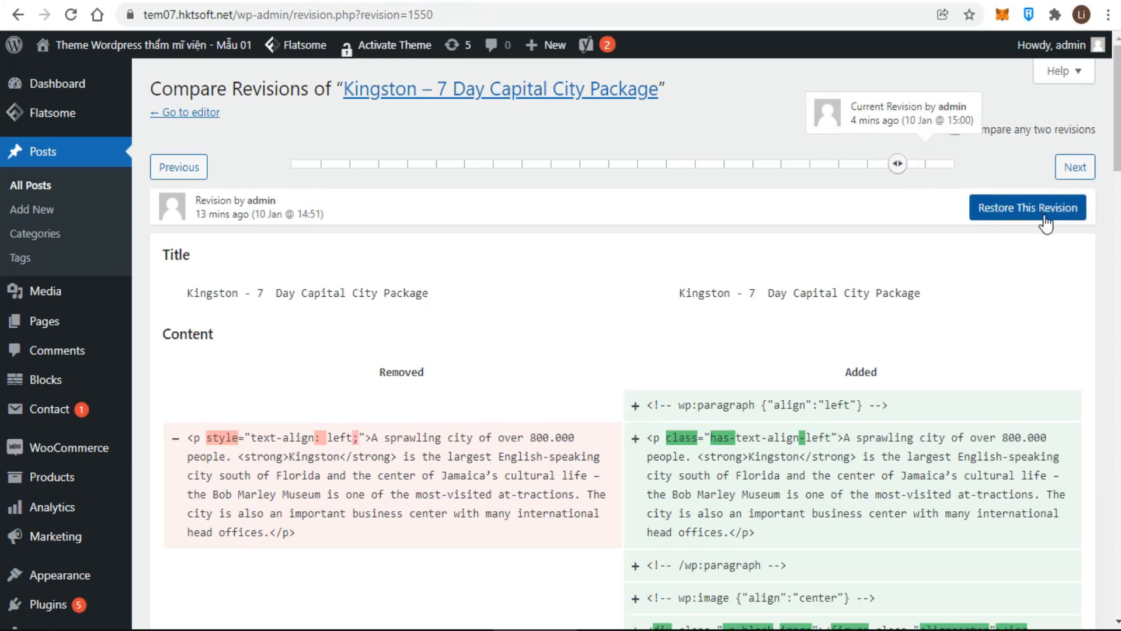
mouse_move(929, 242)
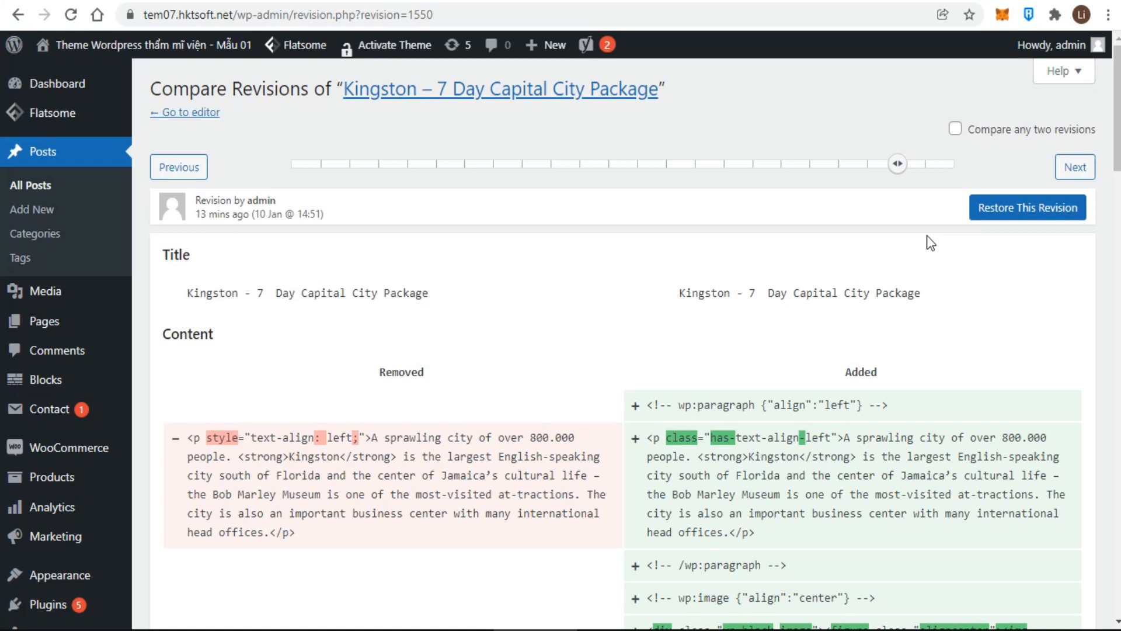
Toggle 'Compare any two revisions' and restore the chosen 10 Jan 14:51 revision.
left_click(955, 129)
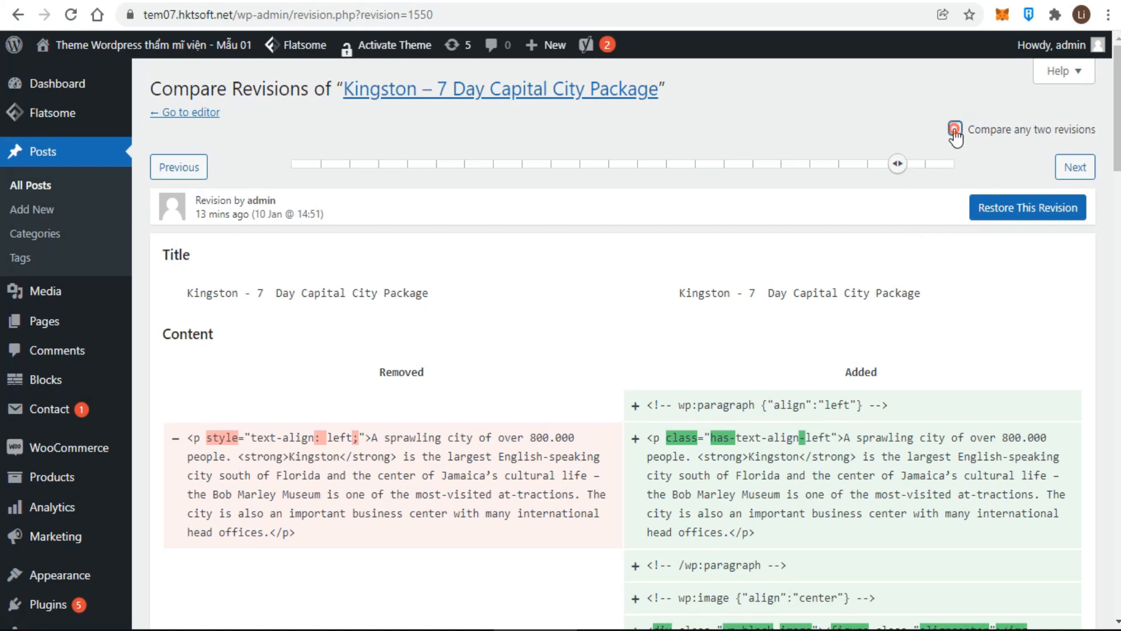
left_click(955, 129)
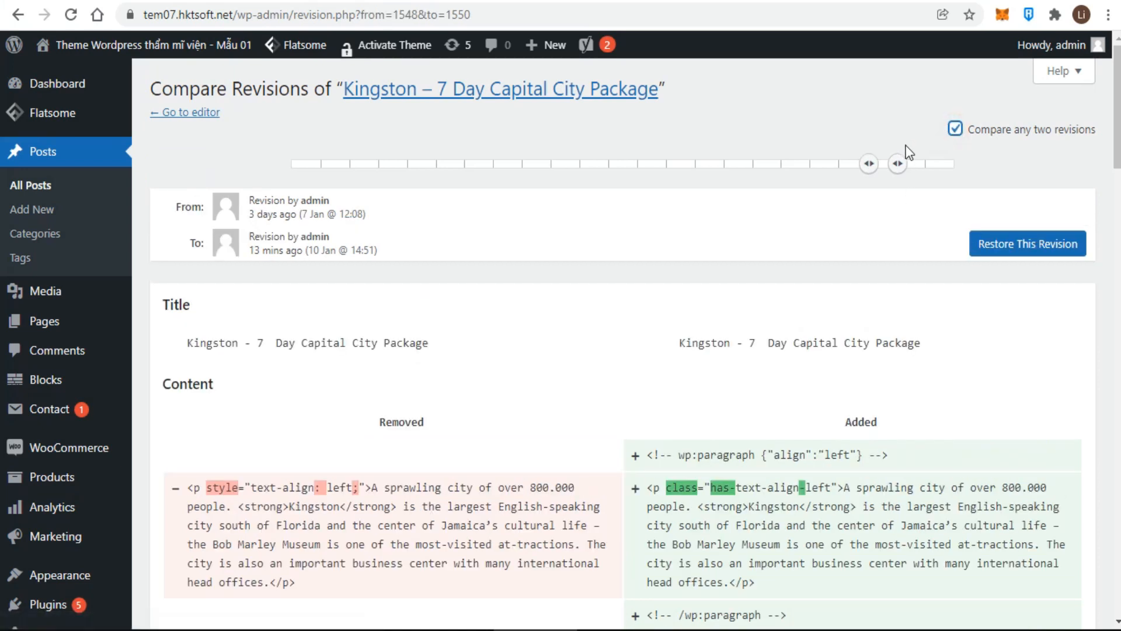
mouse_move(260, 263)
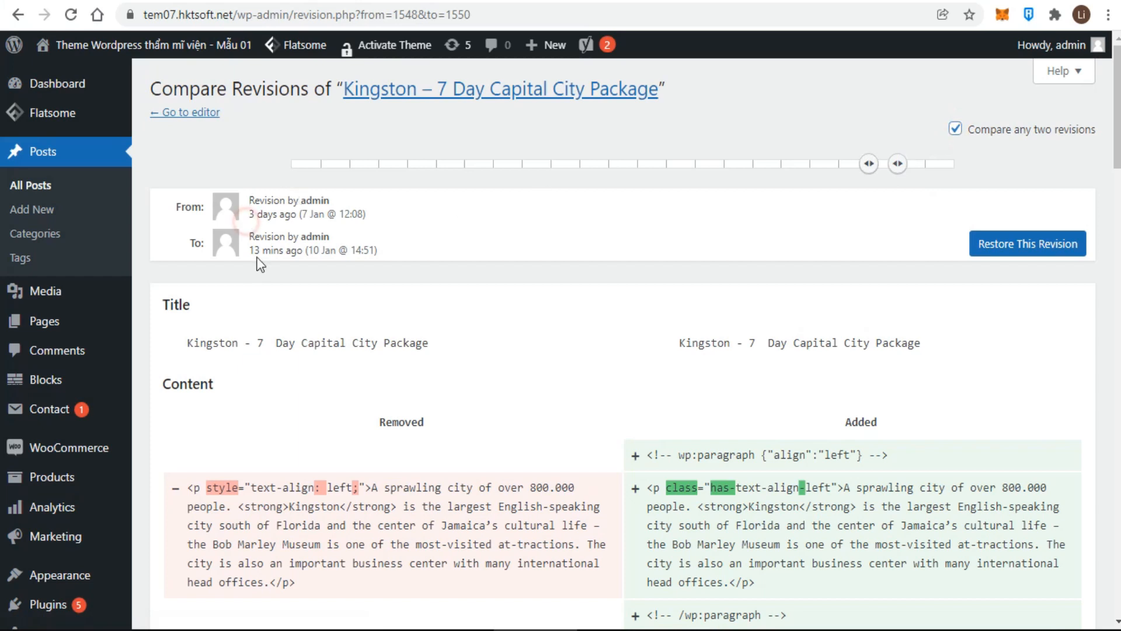
mouse_move(855, 198)
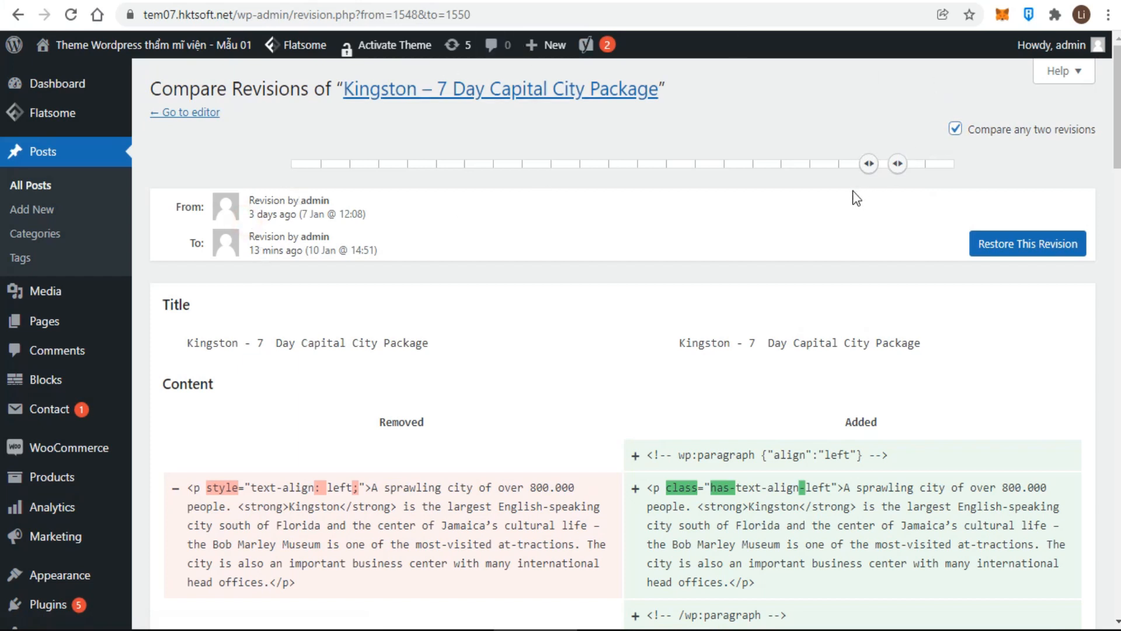
mouse_move(847, 205)
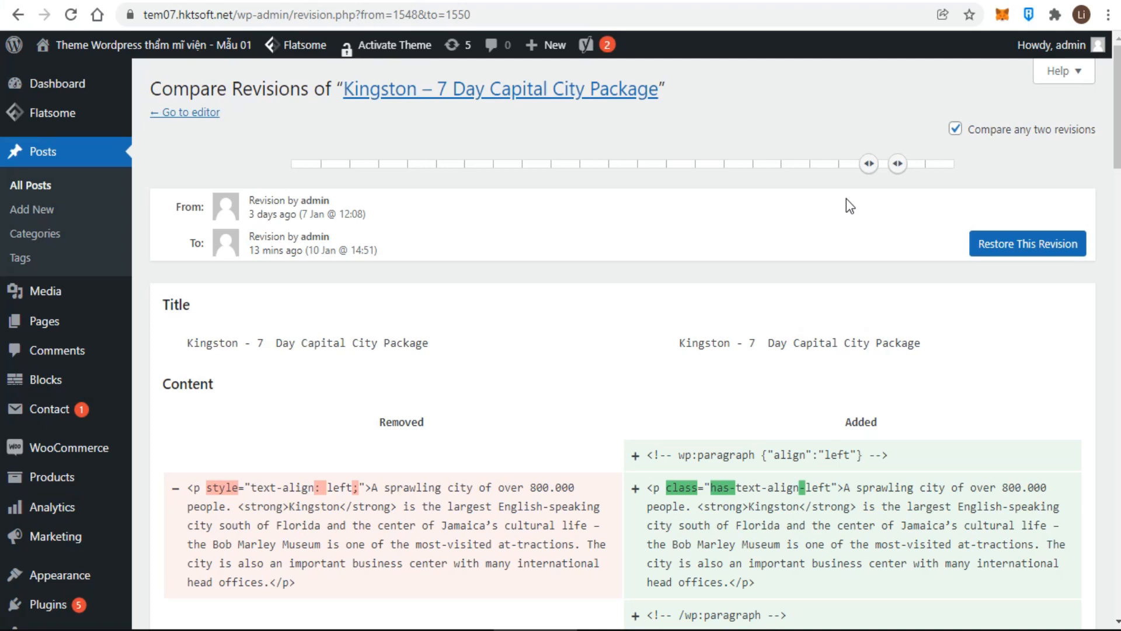
mouse_move(883, 164)
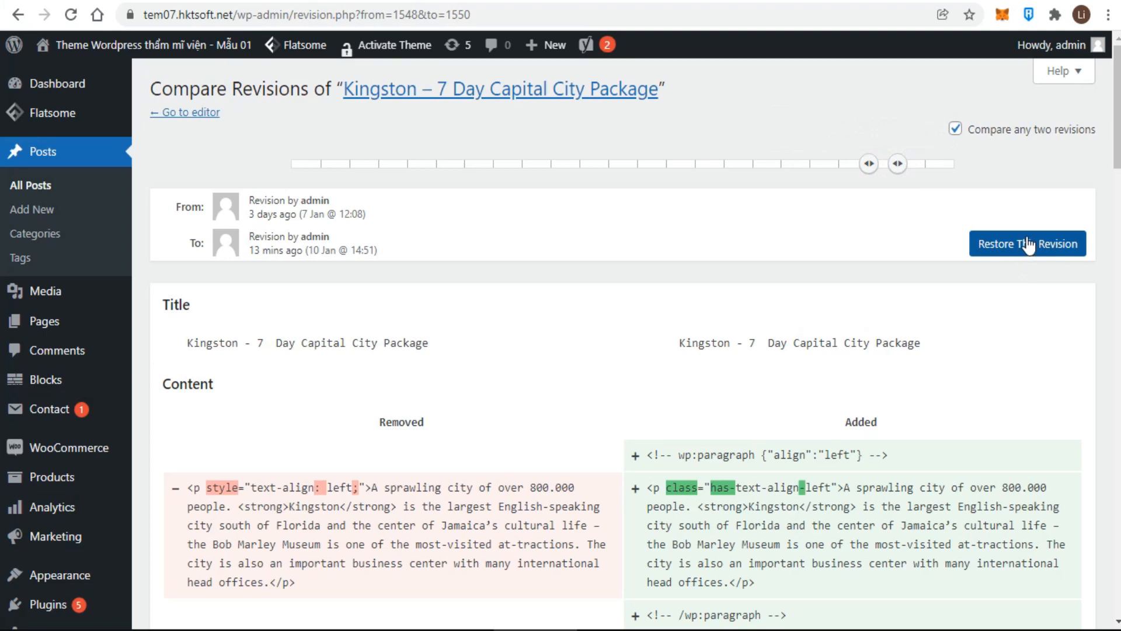
left_click(1028, 243)
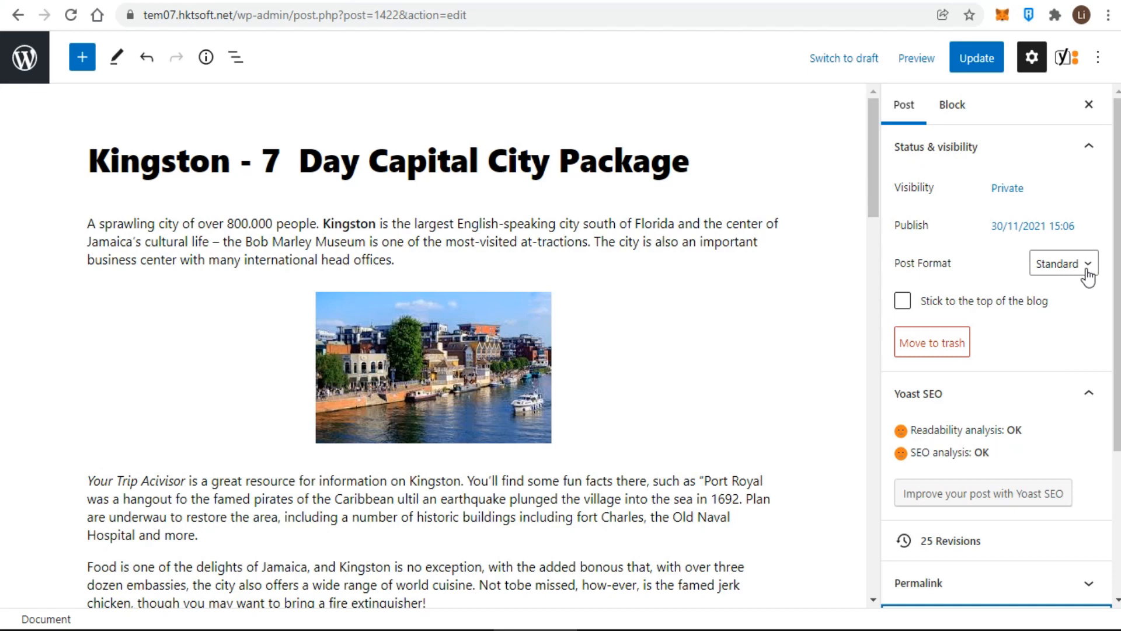
Review the Post Format dropdown, leaving it on Standard.
left_click(1063, 263)
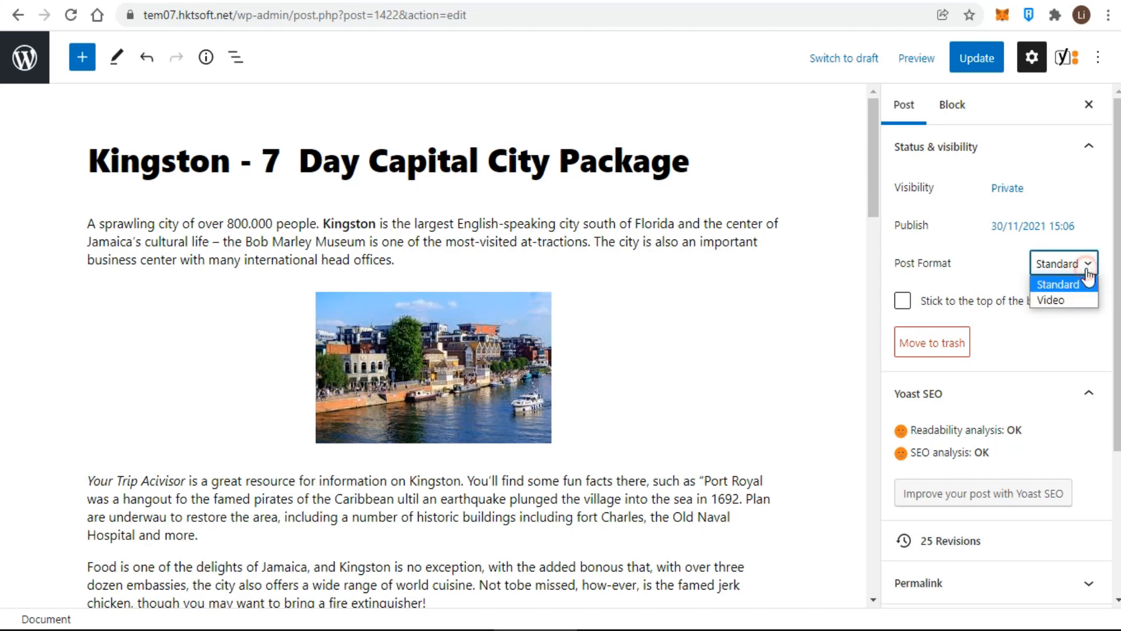
mouse_move(1065, 300)
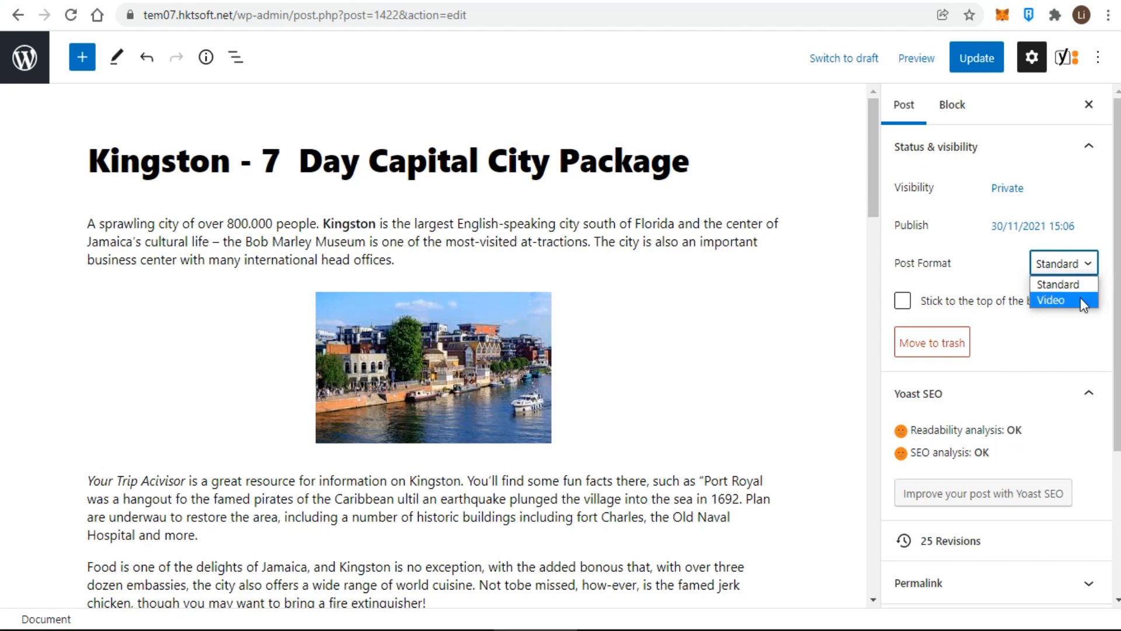
left_click(1058, 284)
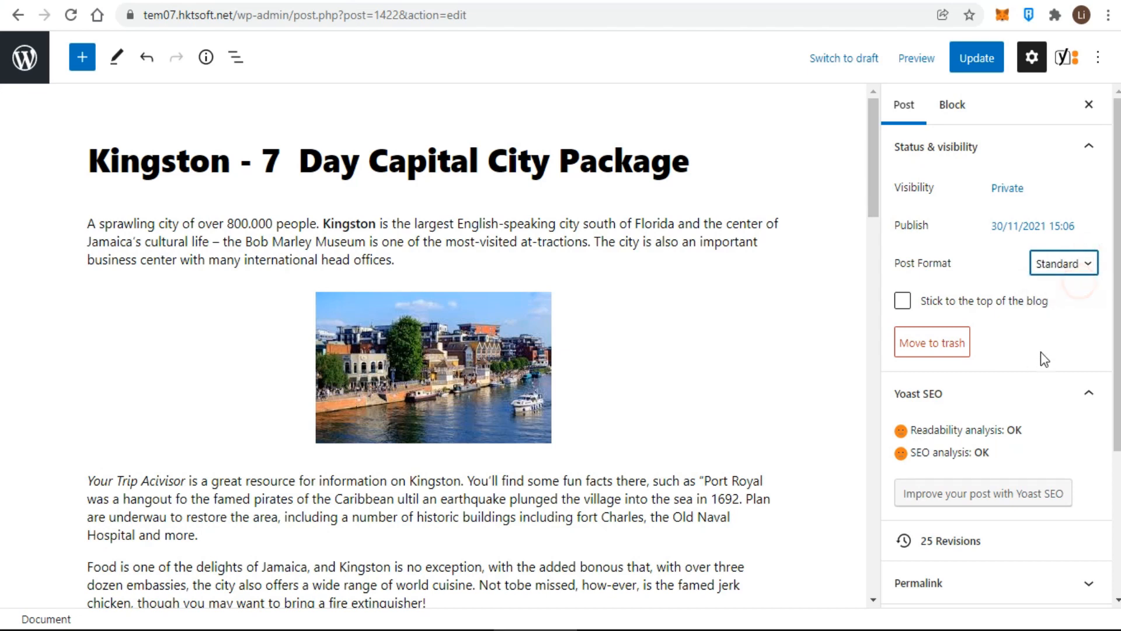
mouse_move(1069, 307)
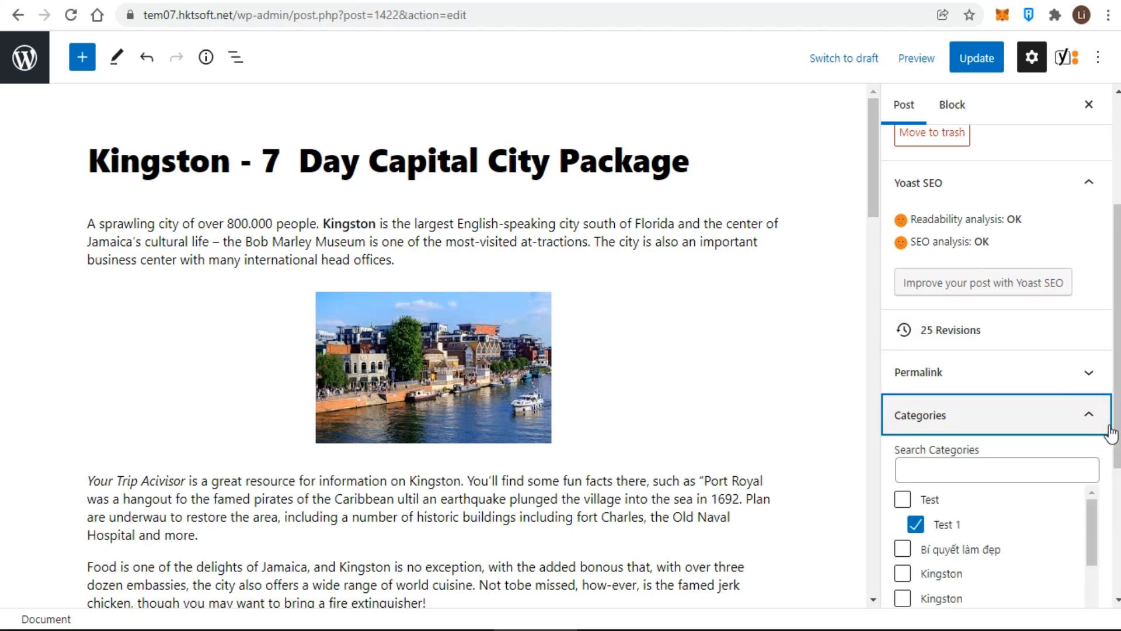
Scroll the category checkboxes and collapse the Categories panel, keeping Test 1 ticked.
scroll("down", 3)
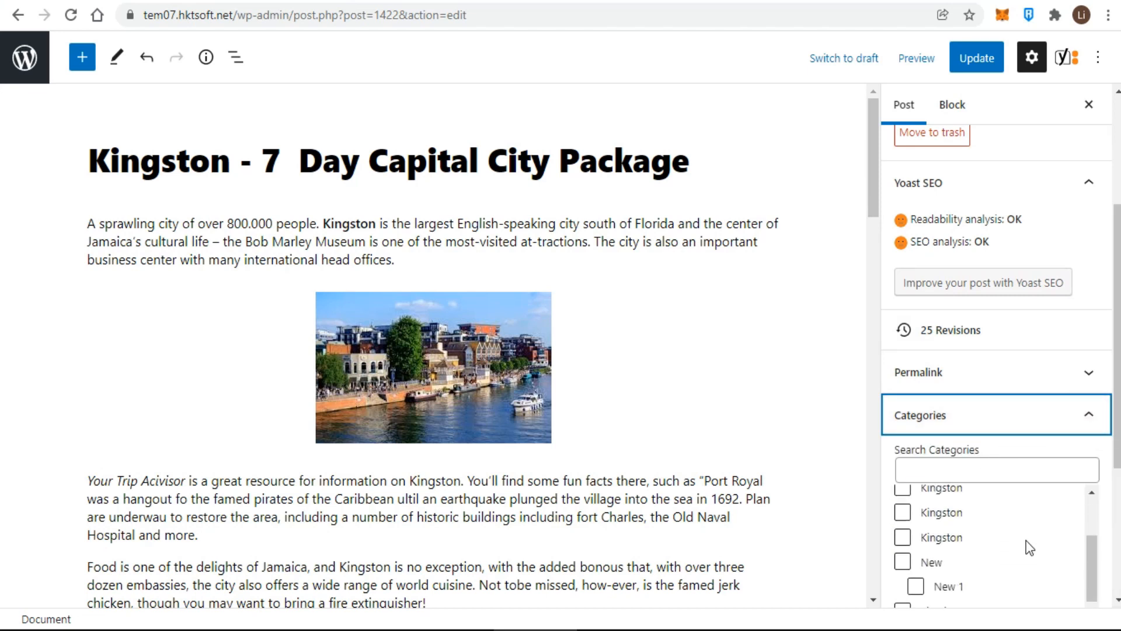
left_click(903, 523)
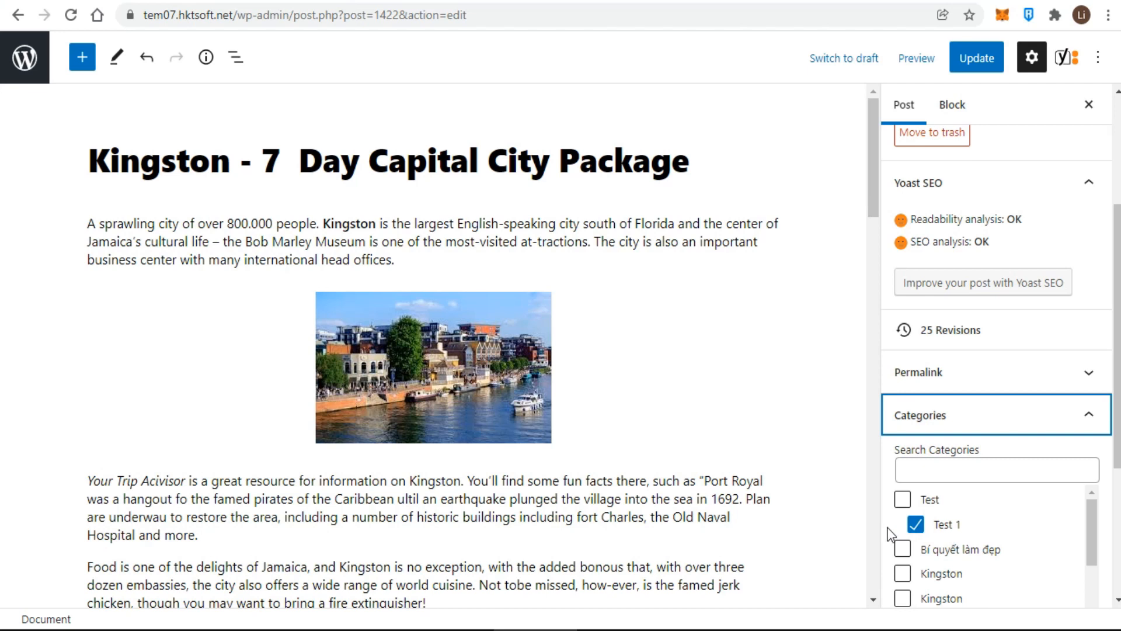
mouse_move(890, 534)
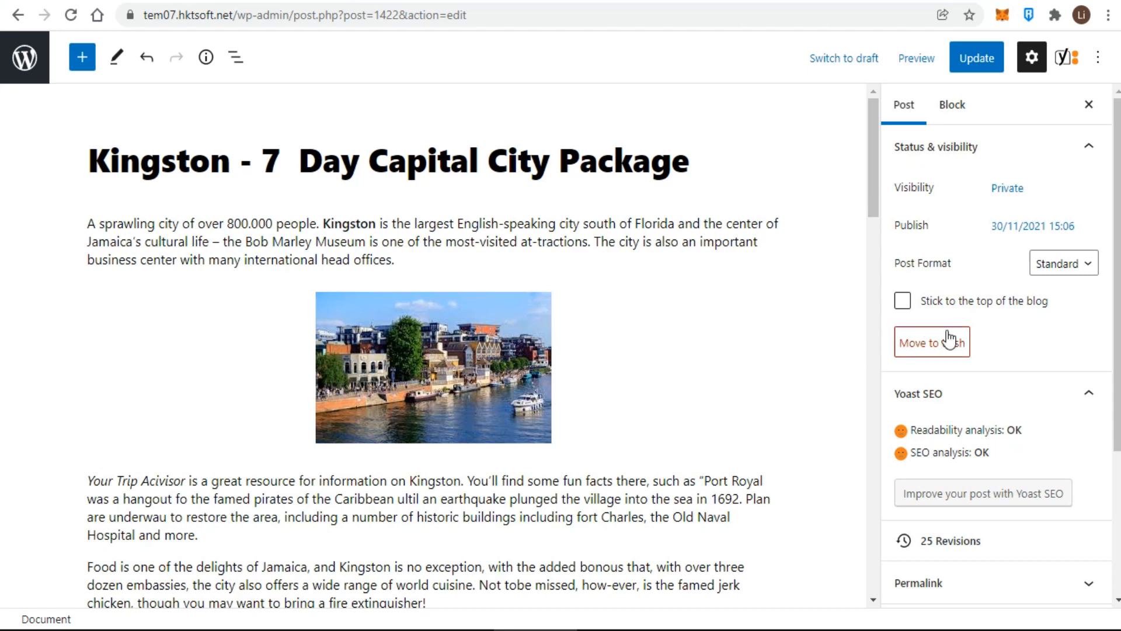
Add the Kingston tag to the post from the tag suggestions.
left_click(994, 458)
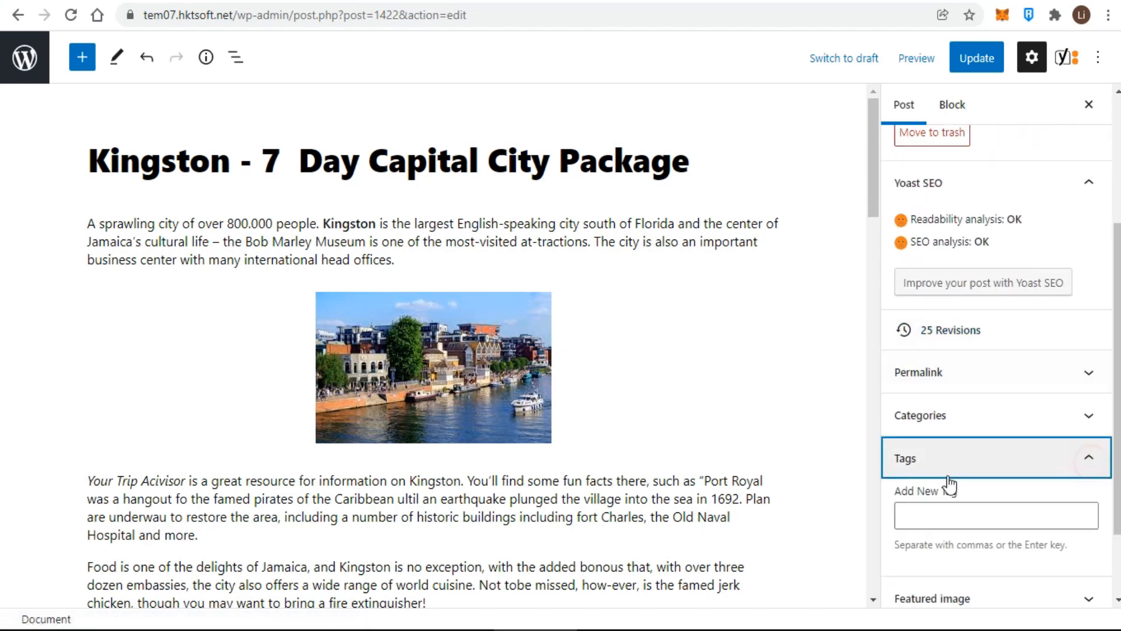
left_click(994, 515)
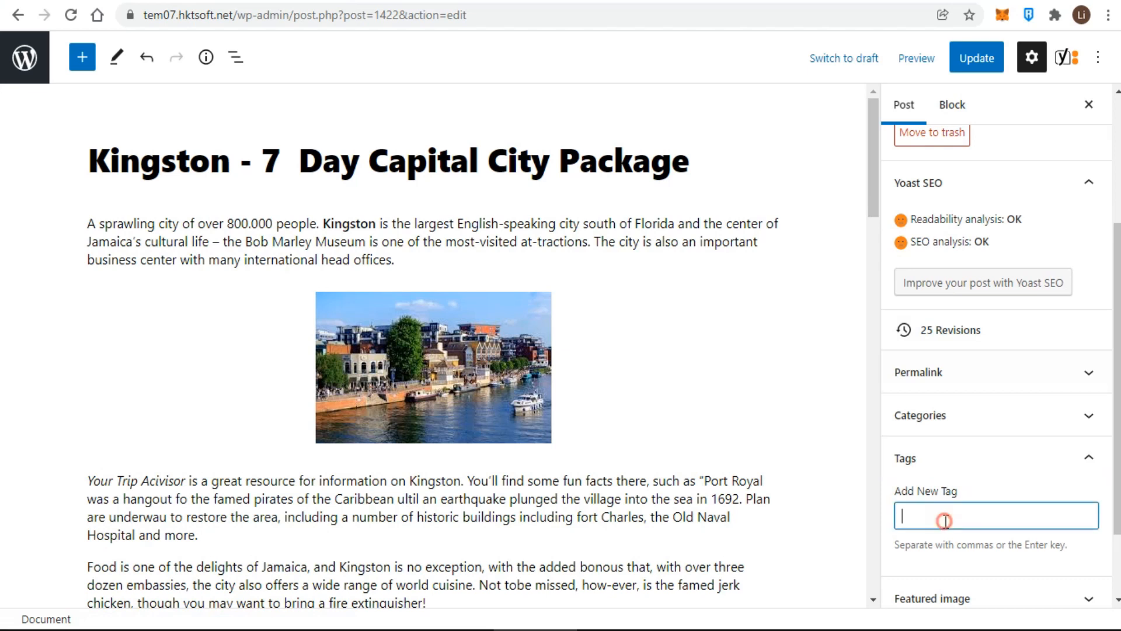
left_click(994, 515)
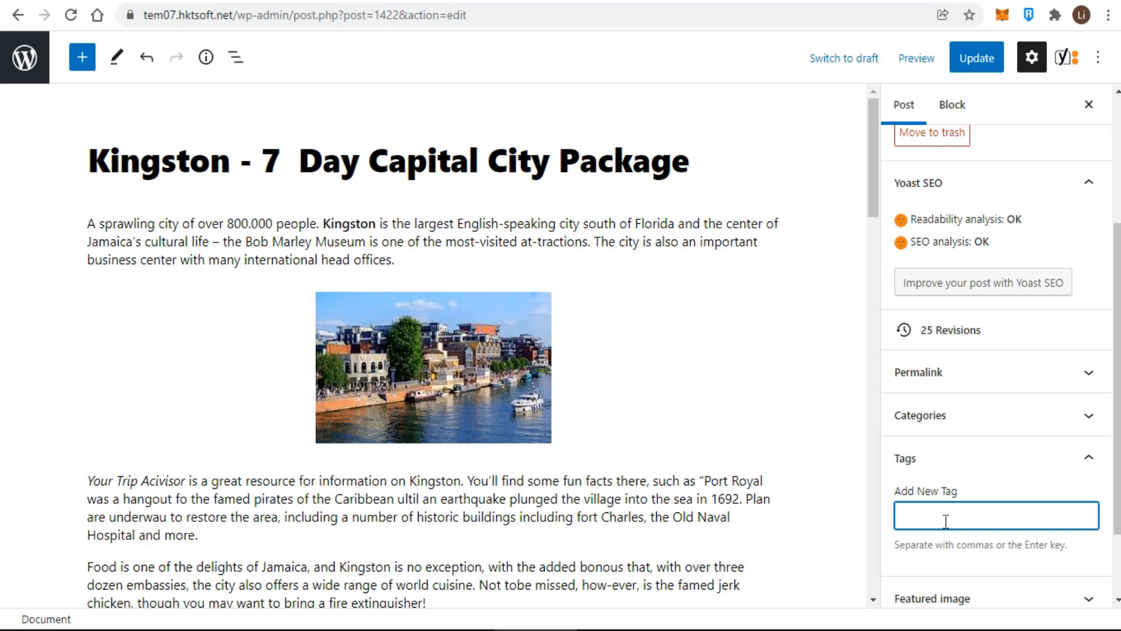
type("Te")
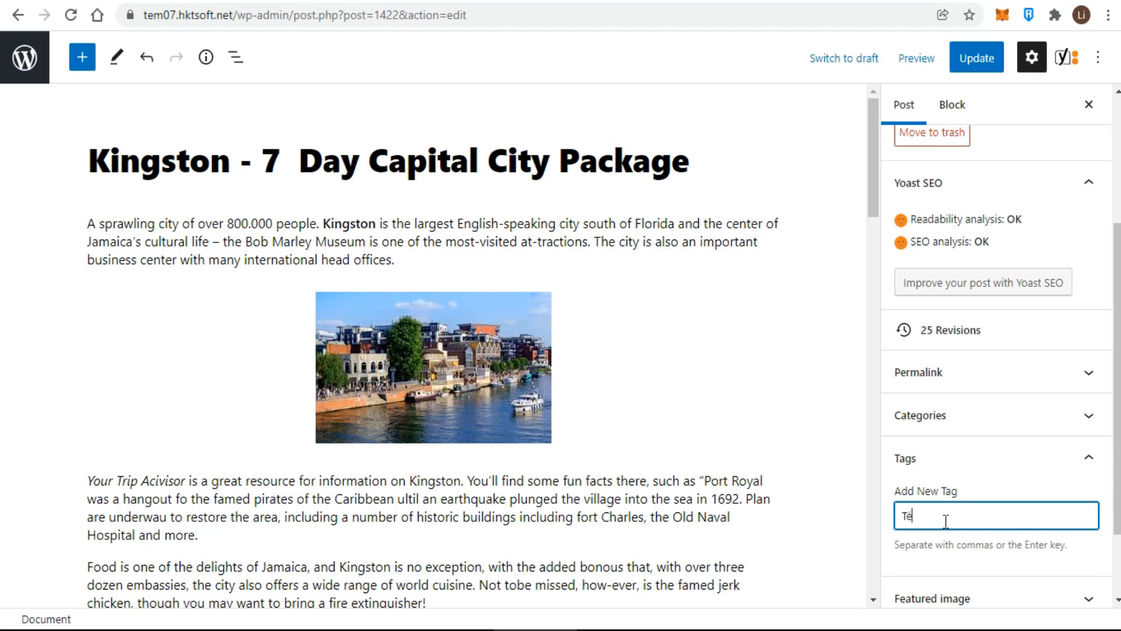
key("Backspace")
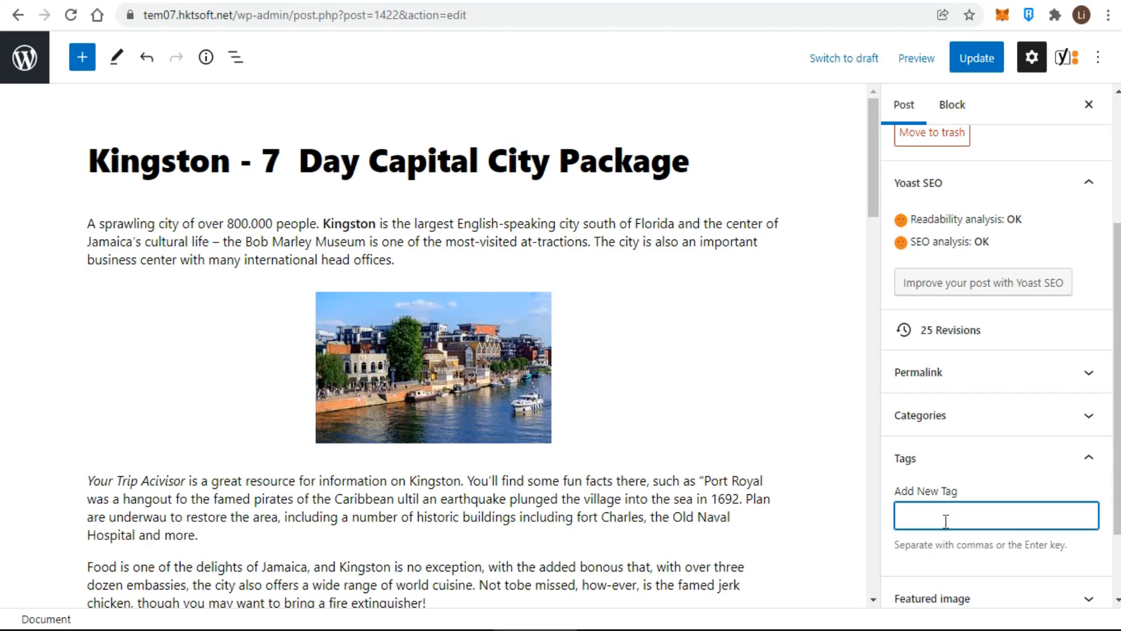
type("Test")
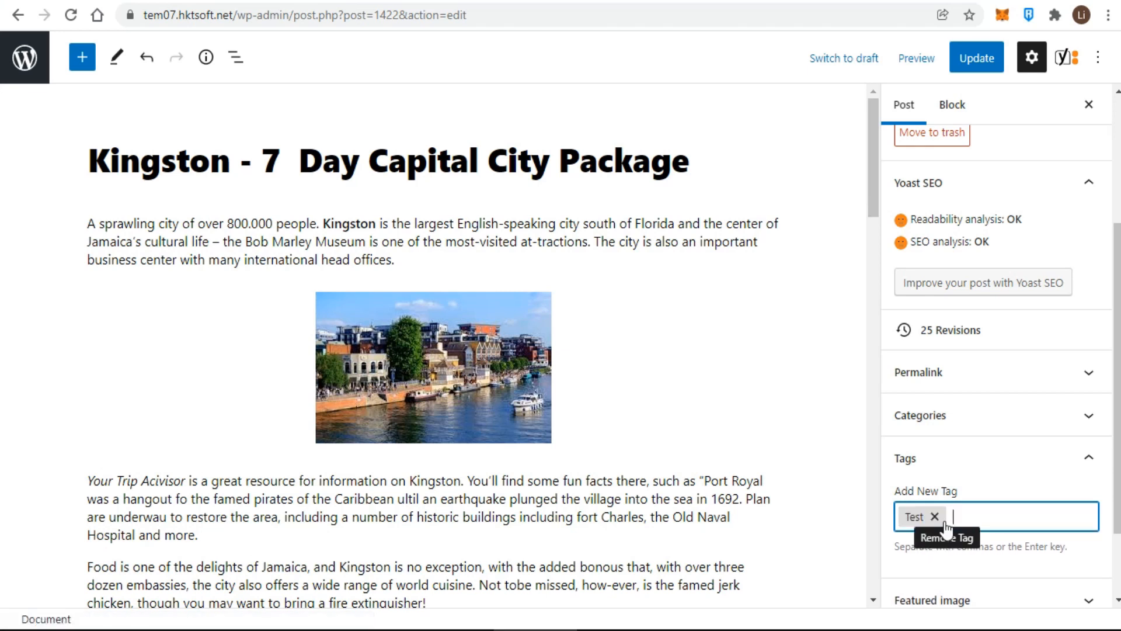
type("King")
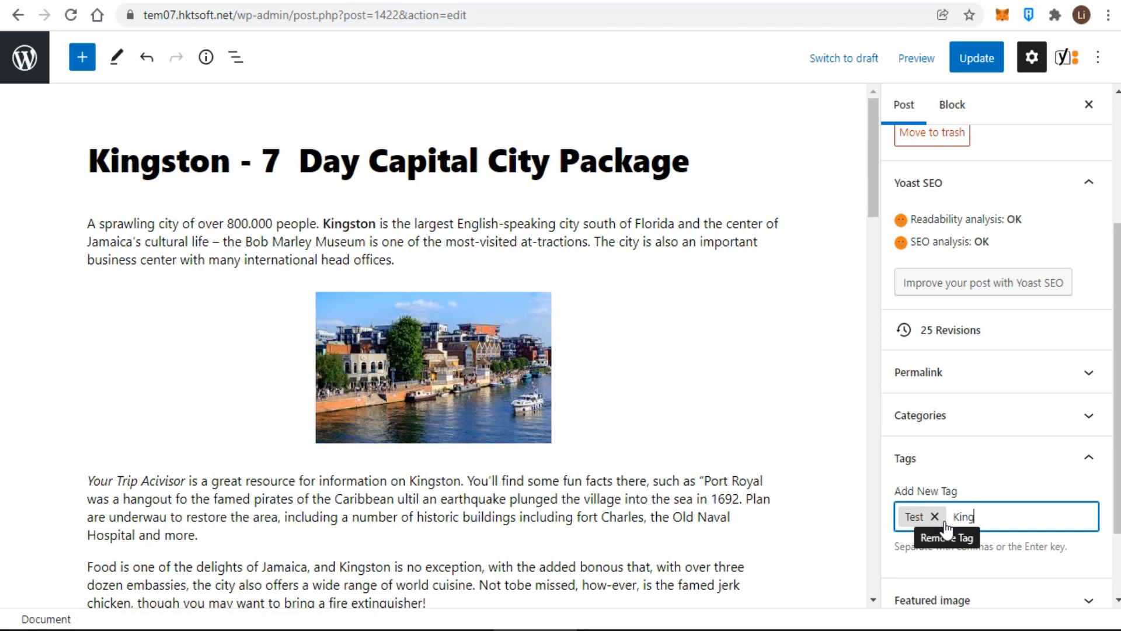
type("s")
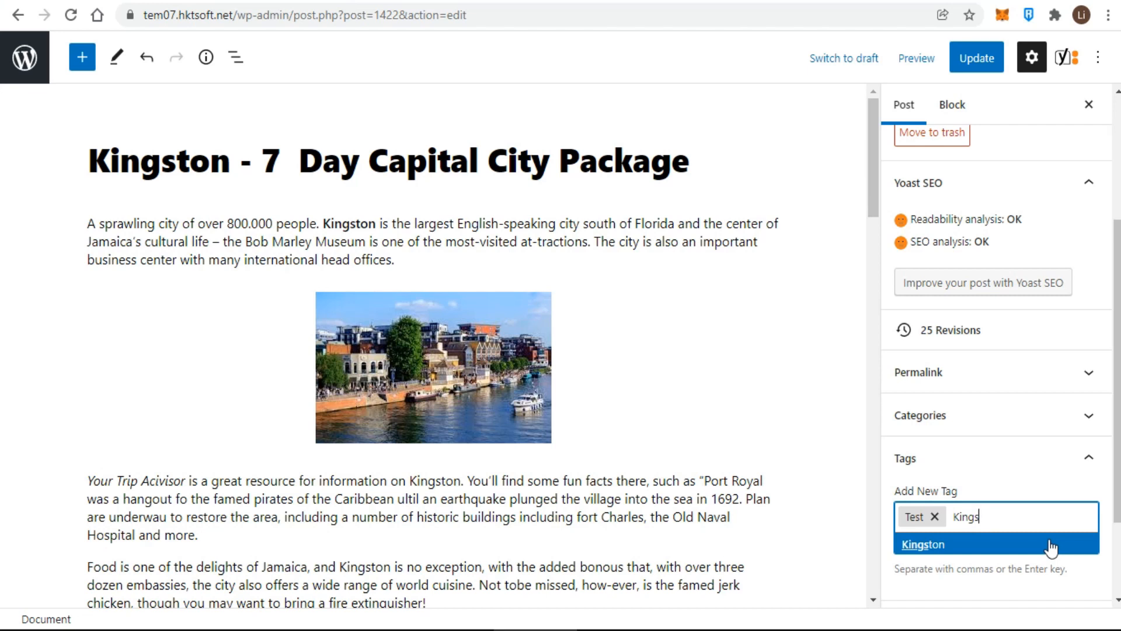
left_click(923, 544)
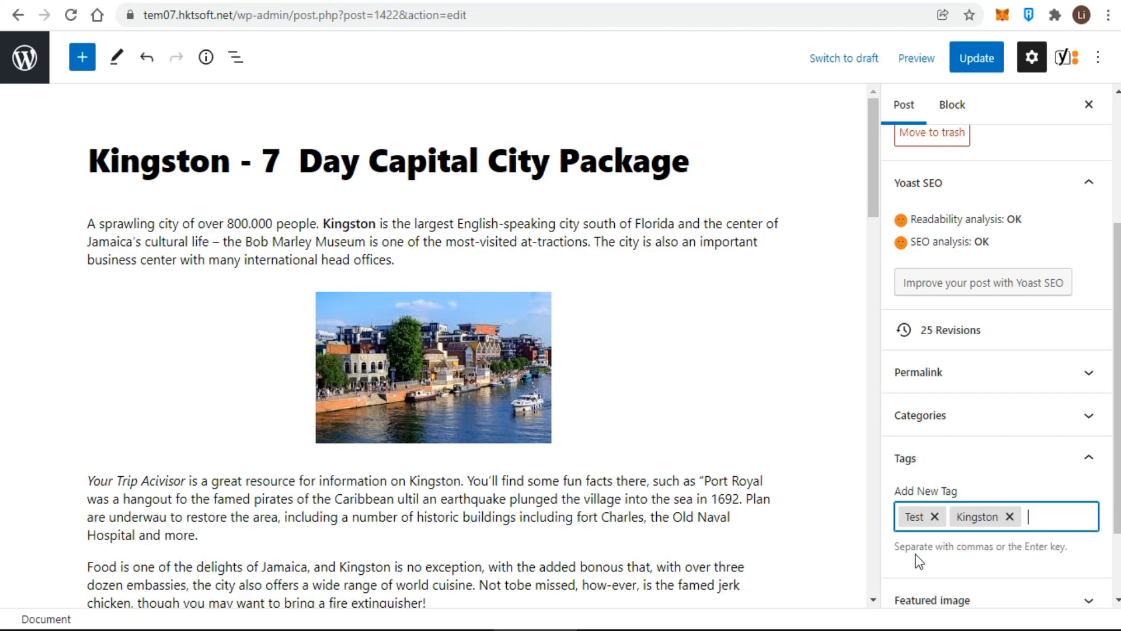
mouse_move(843, 519)
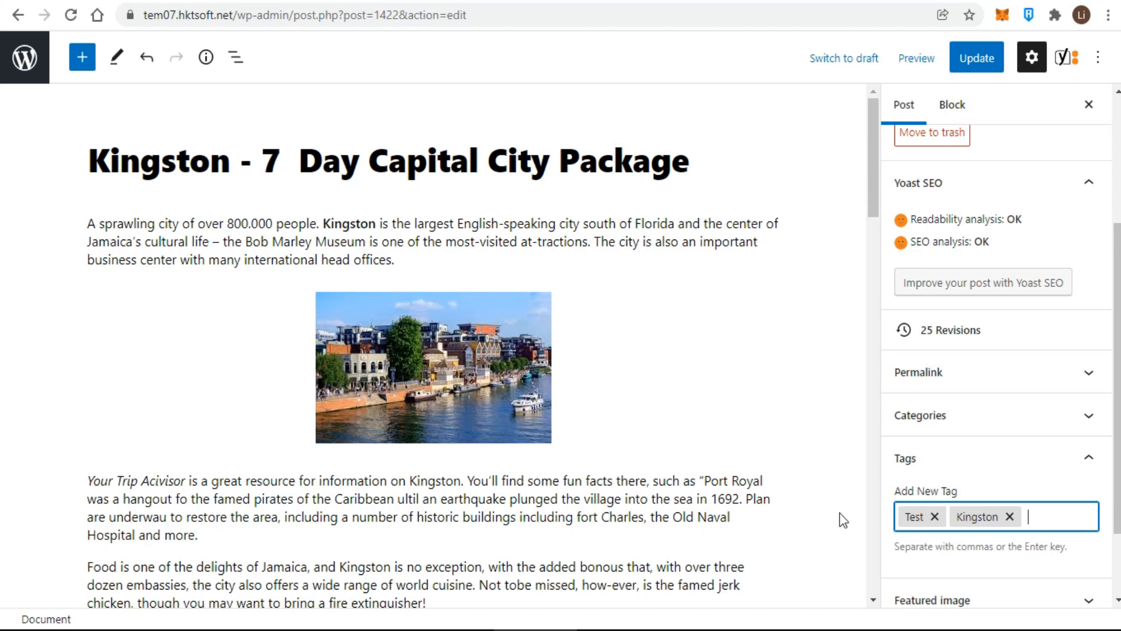
Remove the Test tag so Kingston is the only tag.
left_click(936, 516)
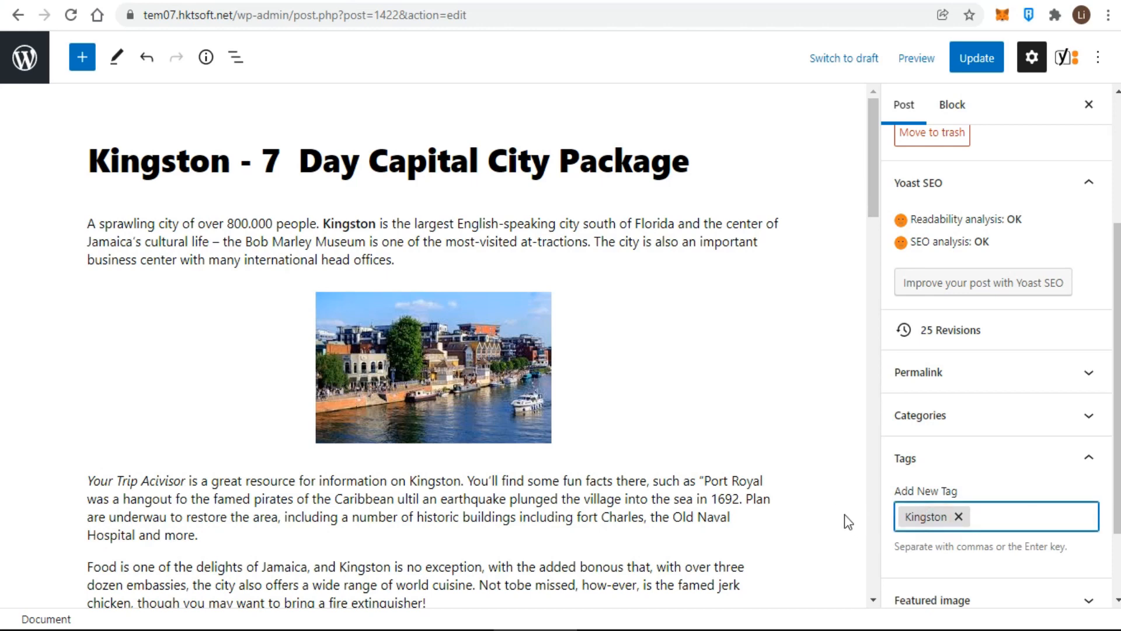
scroll("down", 3)
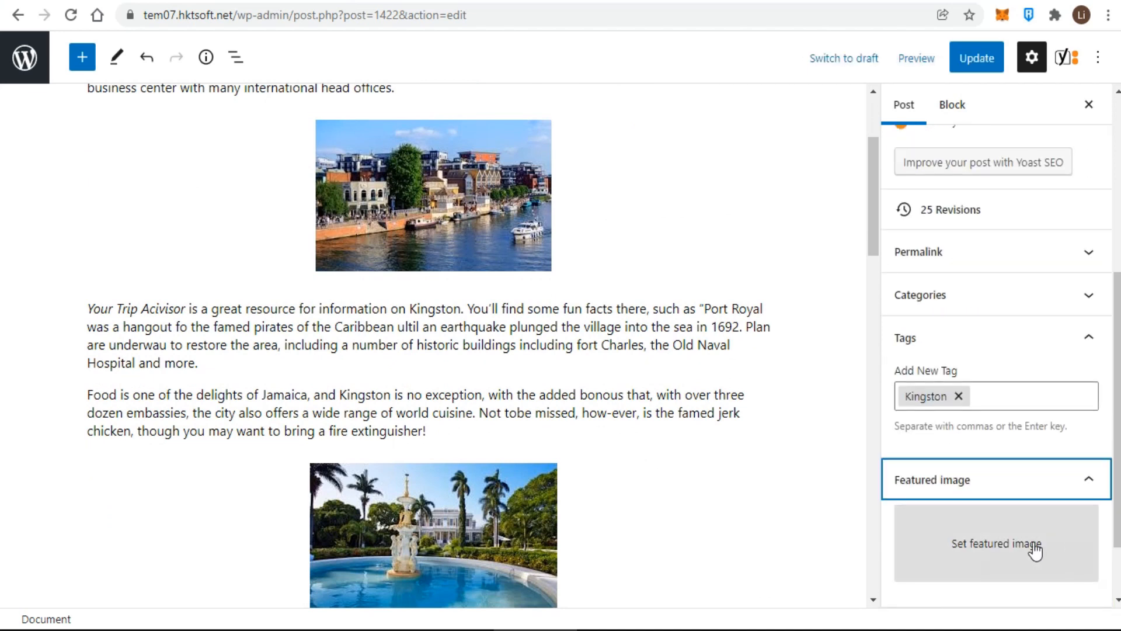
mouse_move(1014, 554)
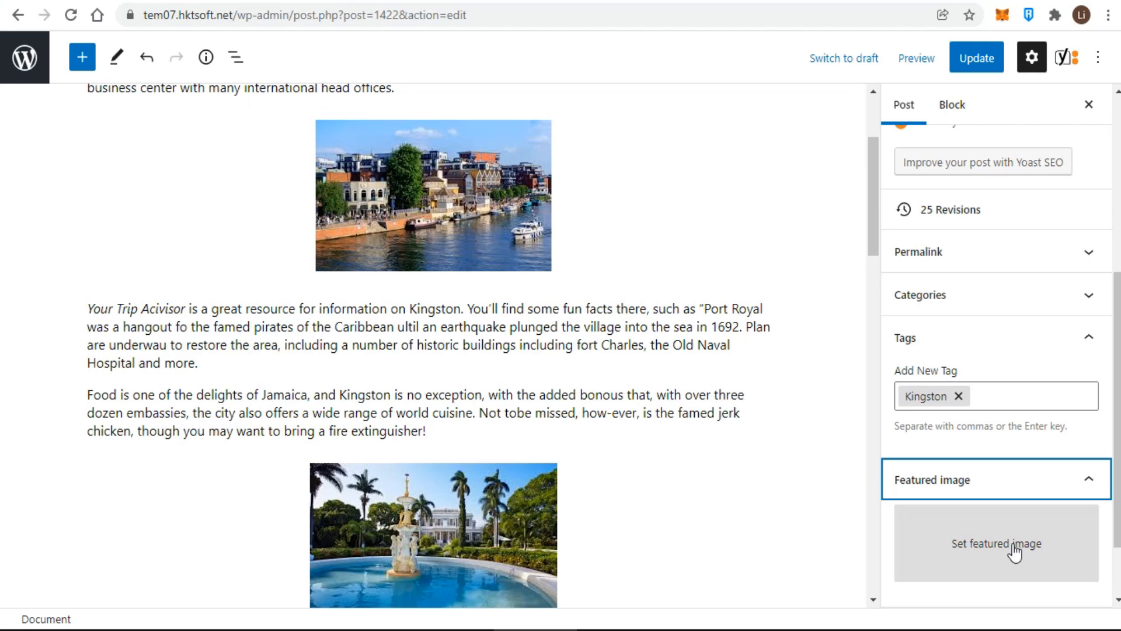
Choose the old stone market building photo from the media library as the featured image.
left_click(995, 543)
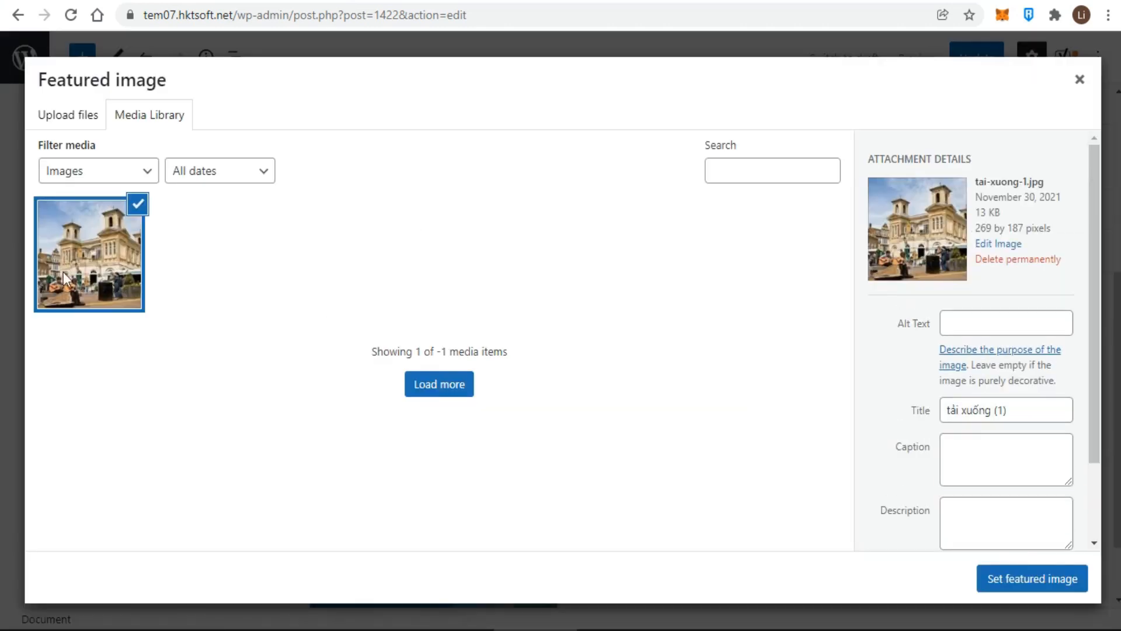
left_click(440, 385)
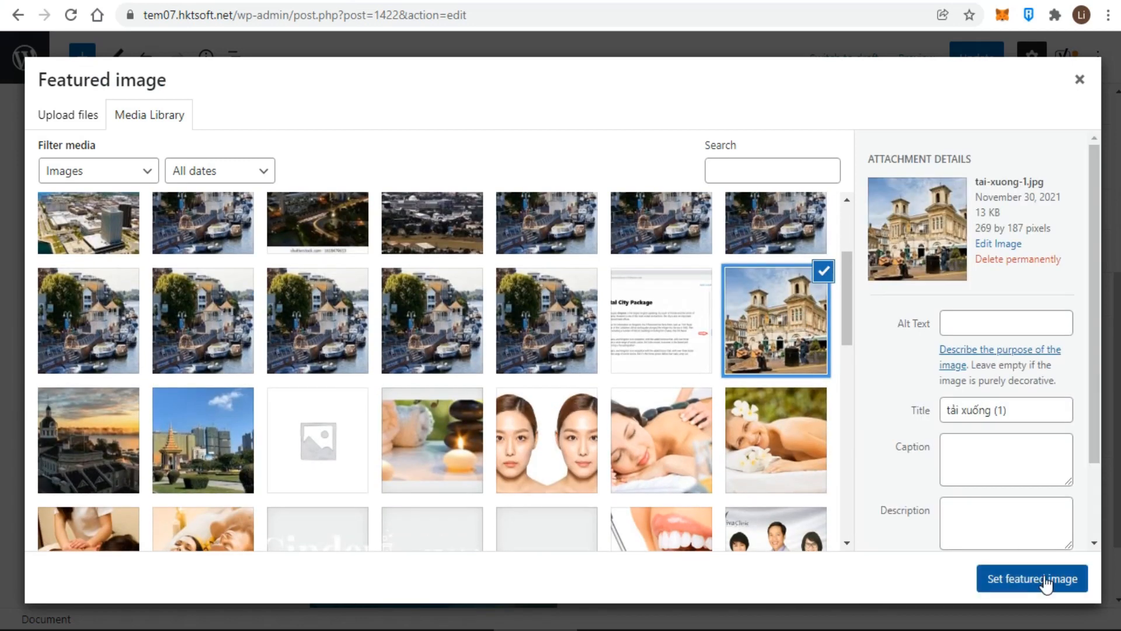
left_click(1031, 578)
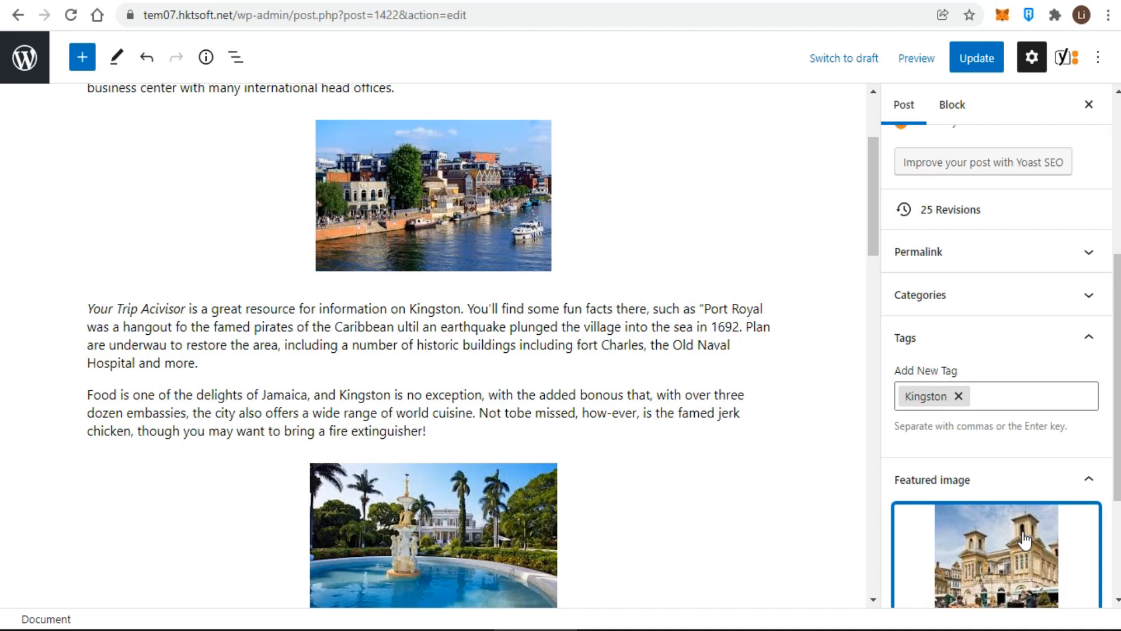
scroll("down", 3)
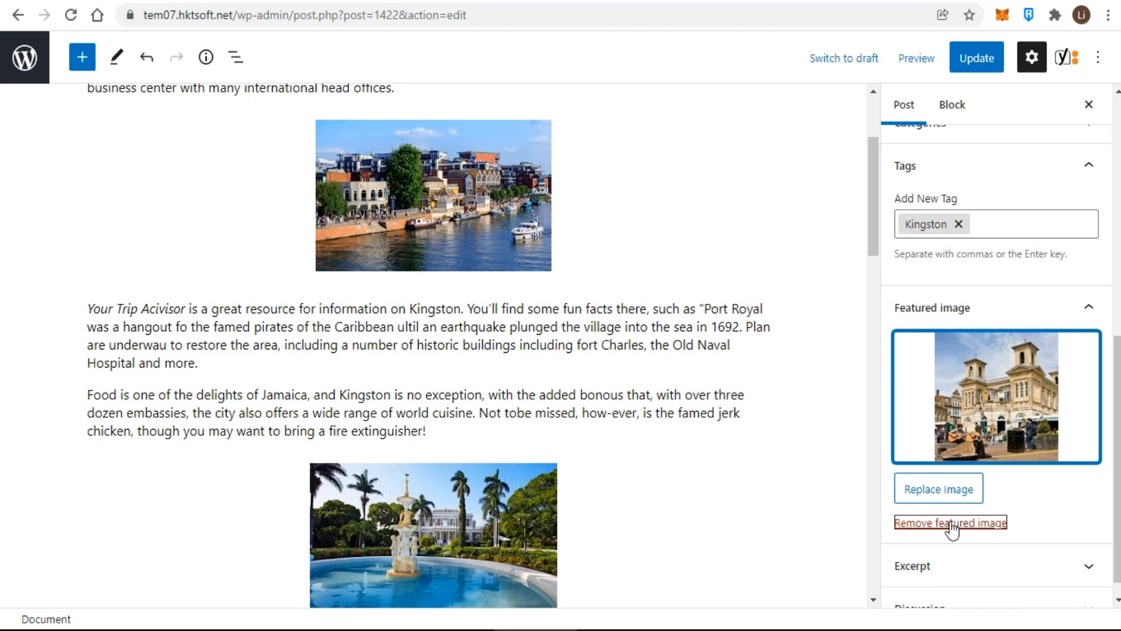
left_click(949, 521)
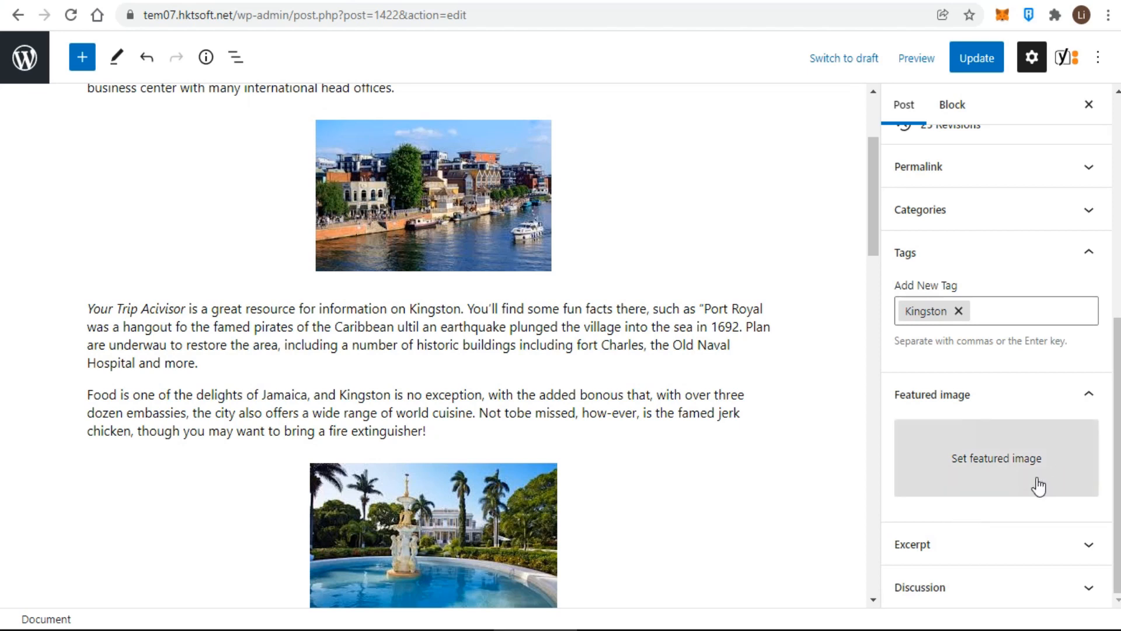
left_click(996, 458)
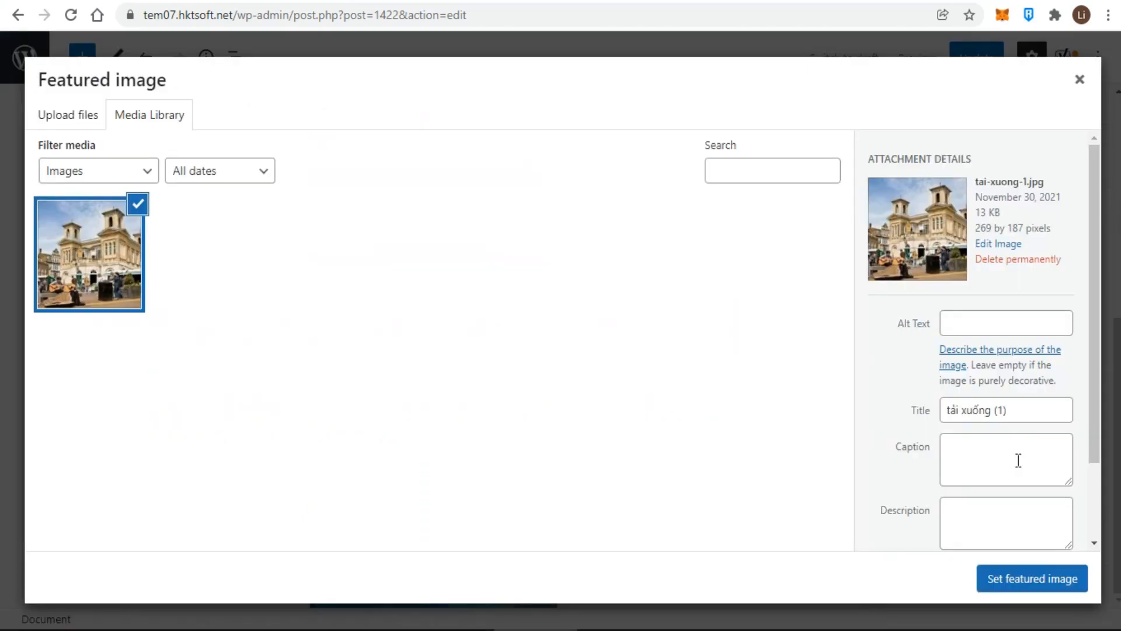
scroll("down", 3)
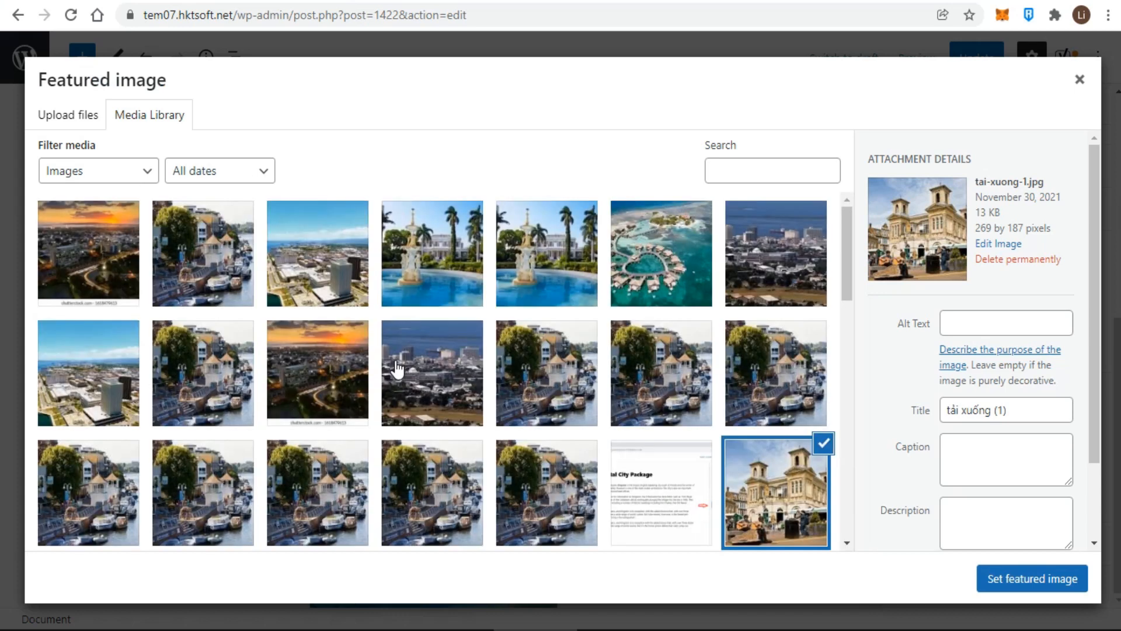
mouse_move(782, 501)
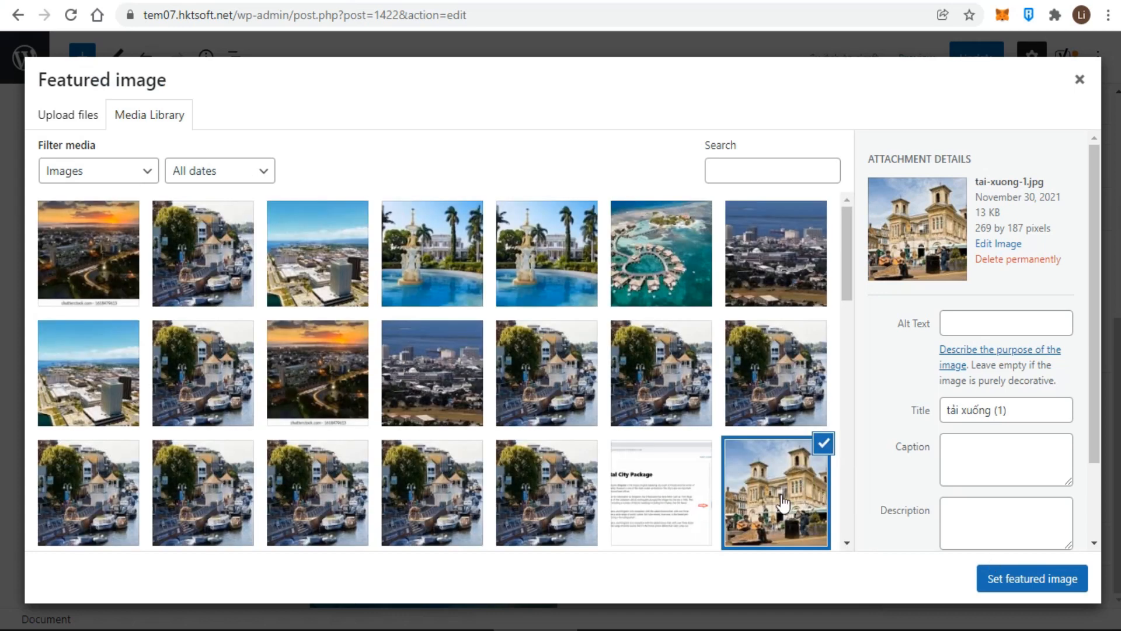
left_click(1031, 578)
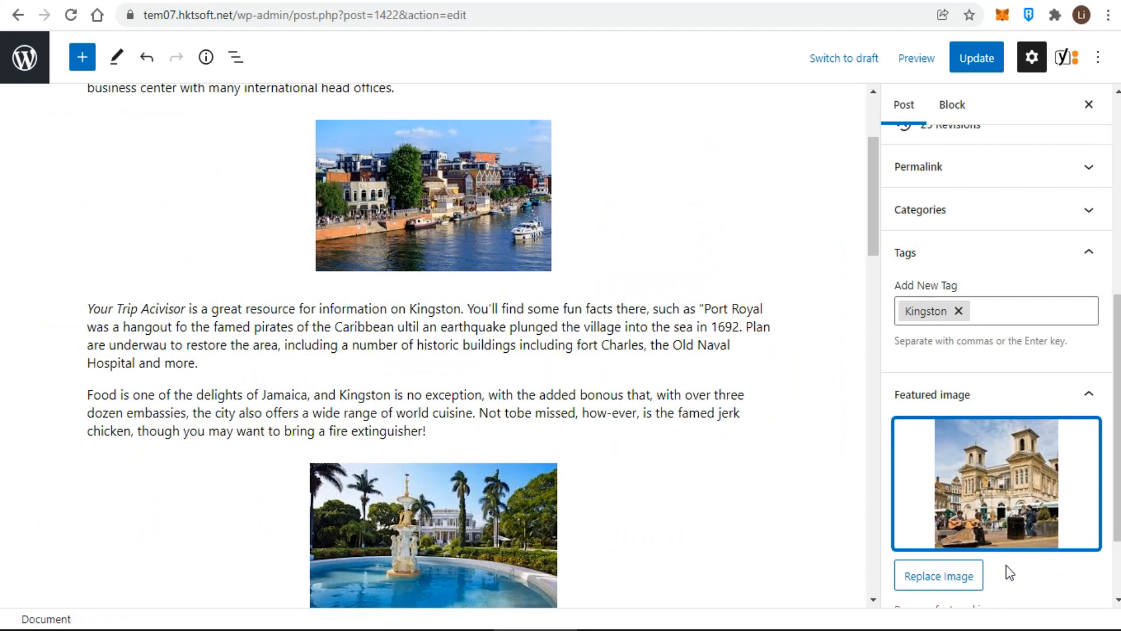
mouse_move(1024, 577)
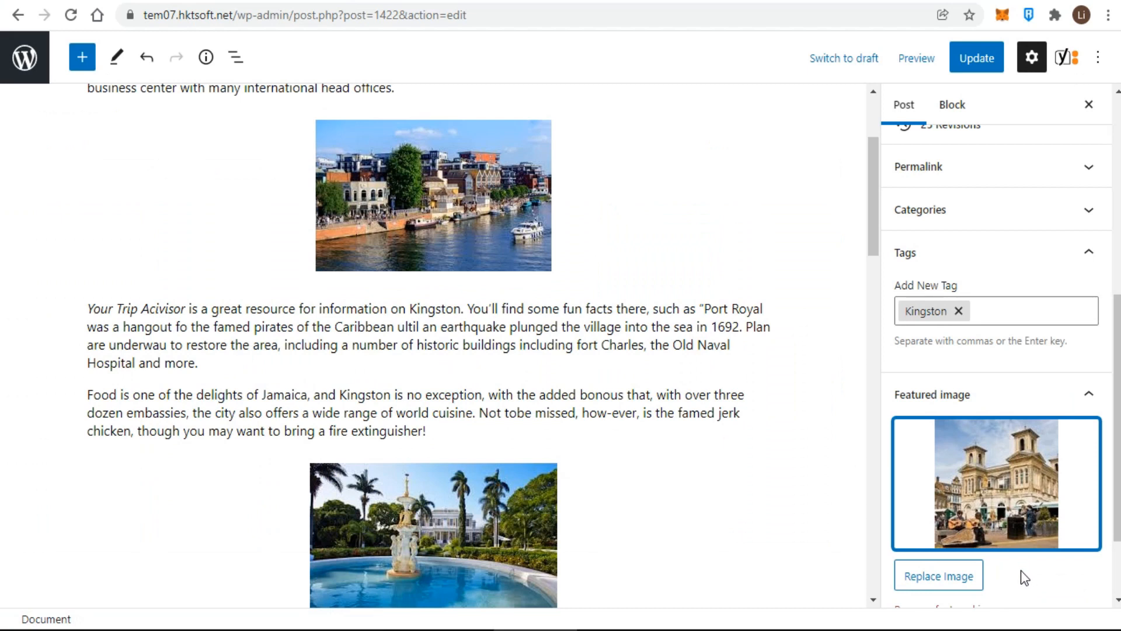
mouse_move(959, 564)
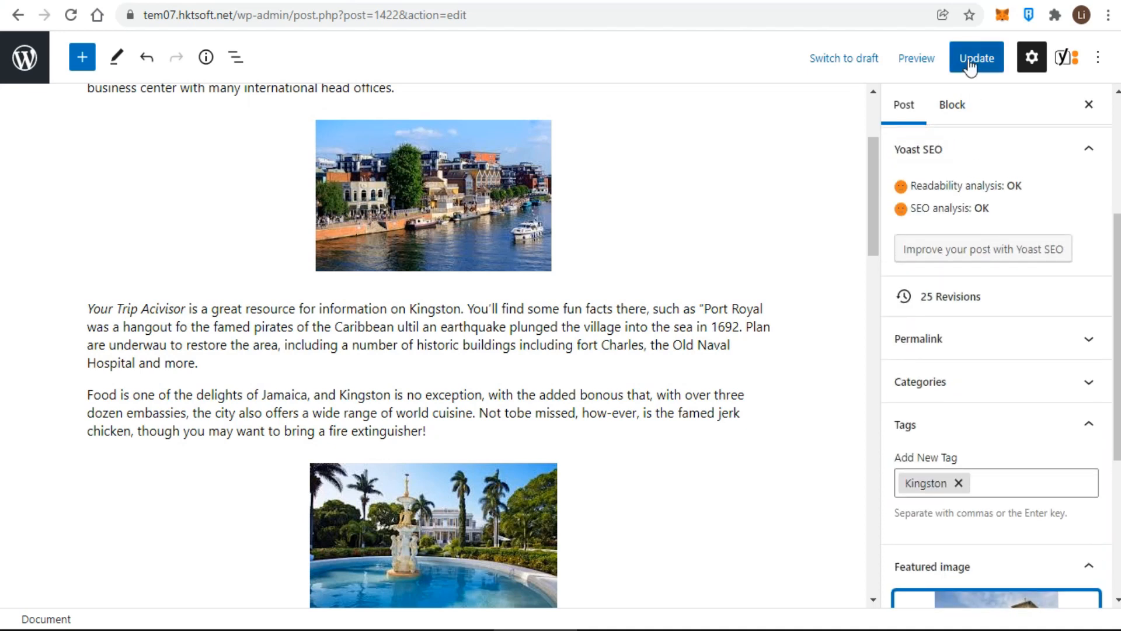
Update the Kingston post to save the tag and featured image changes.
left_click(975, 57)
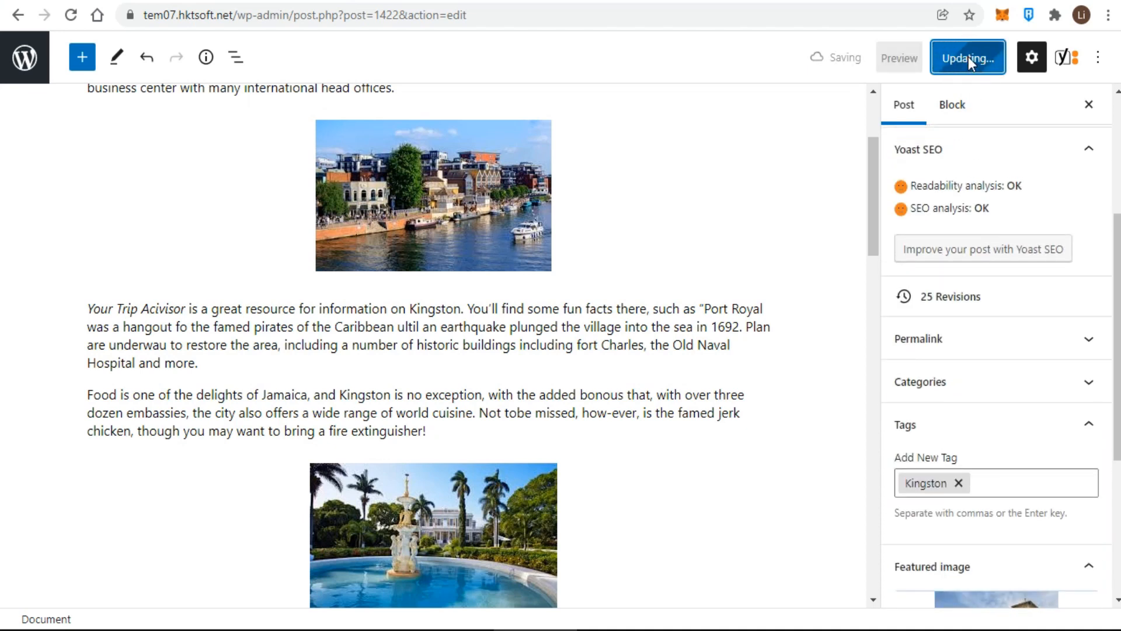
left_click(967, 57)
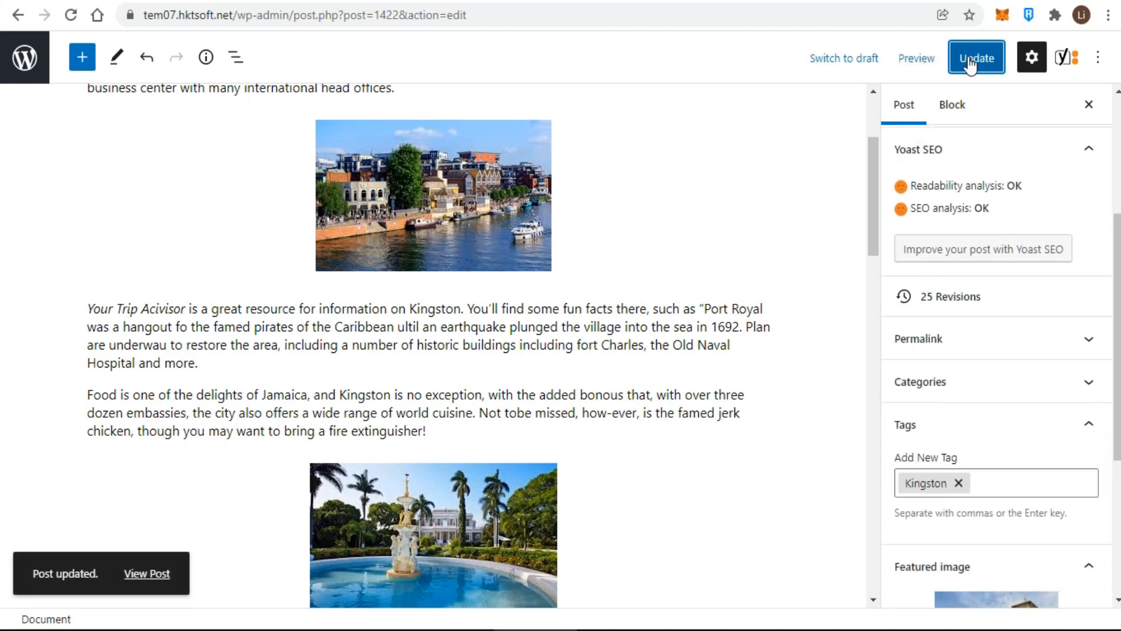